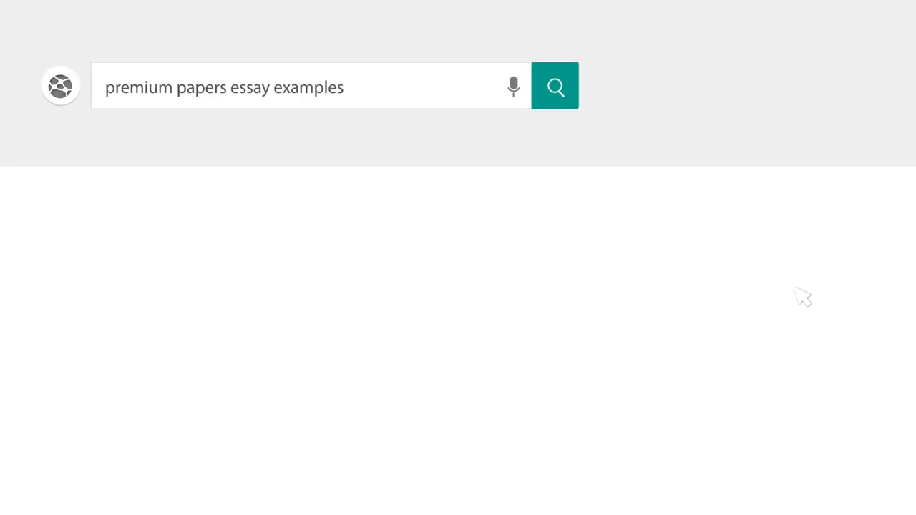
# Step: Enter the essay title Racism in "A Different Mirror" by Ronald Takaki as a styled heading
pyautogui.click(555, 86)
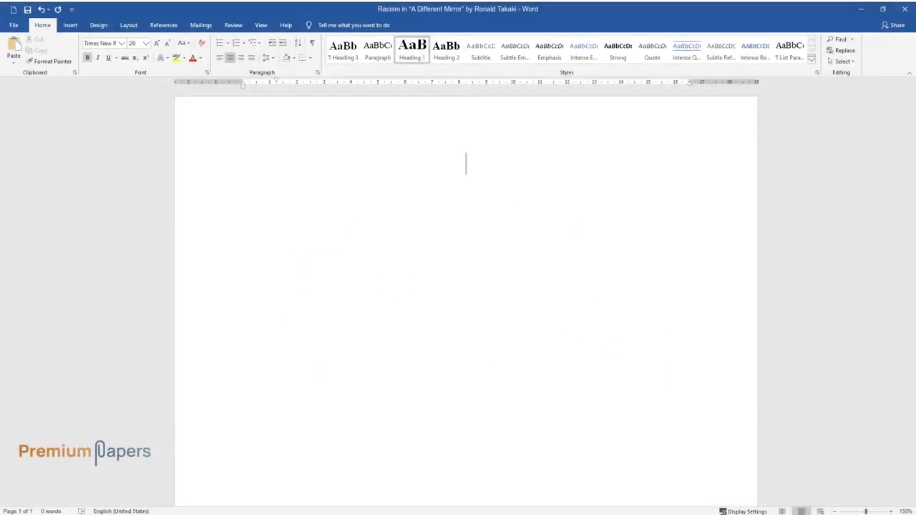
pyautogui.write('Racism in "A')
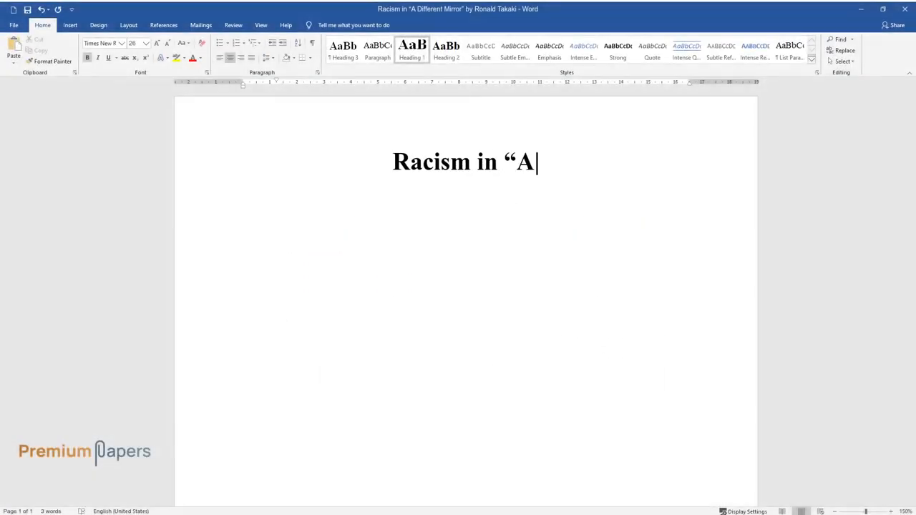
pyautogui.write('Different Mirror" by Ronald Takaki')
pyautogui.write('Phe')
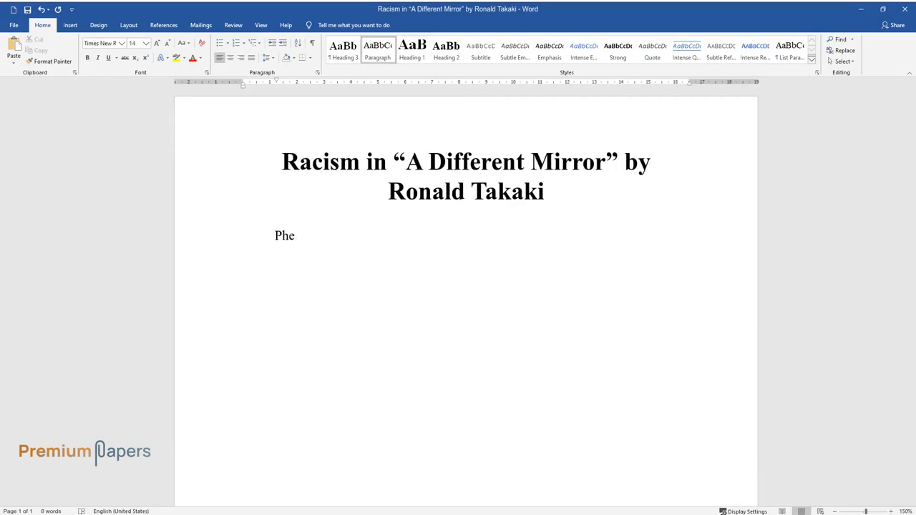
# Step: Write the paragraph's opening defining phenotype as appearance and racial identities in America amid segregation
pyautogui.write("notype refers to an individual's observable characteristics such as p")
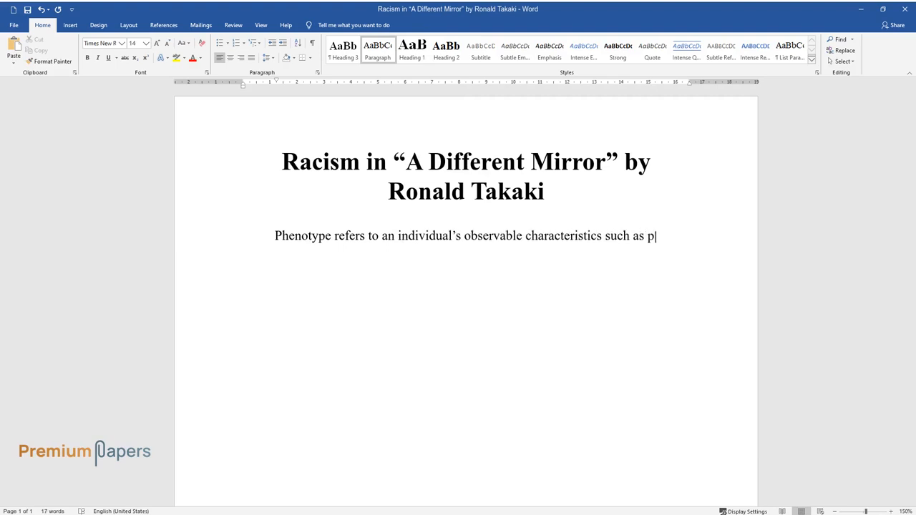
pyautogui.write('hysical appearance, mode of communication, behavior, and how the behavior')
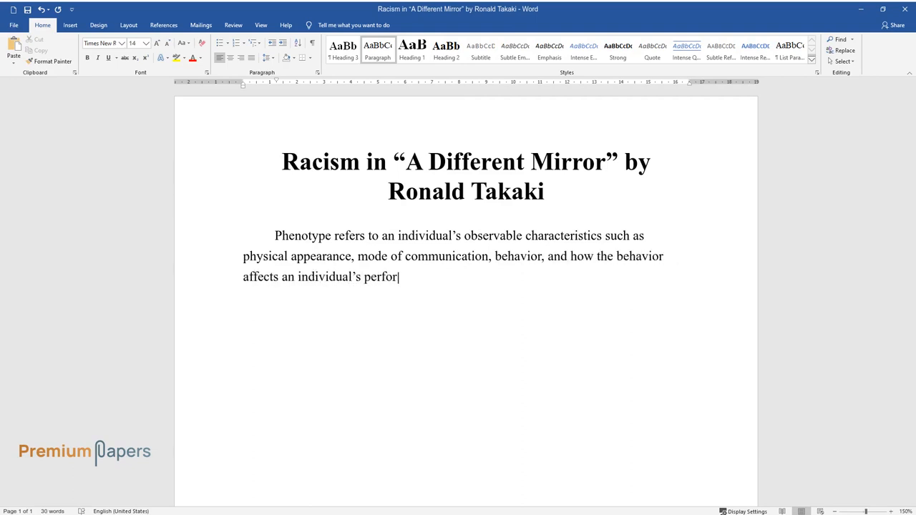
pyautogui.write("mance. Regarding Takaki's works, p")
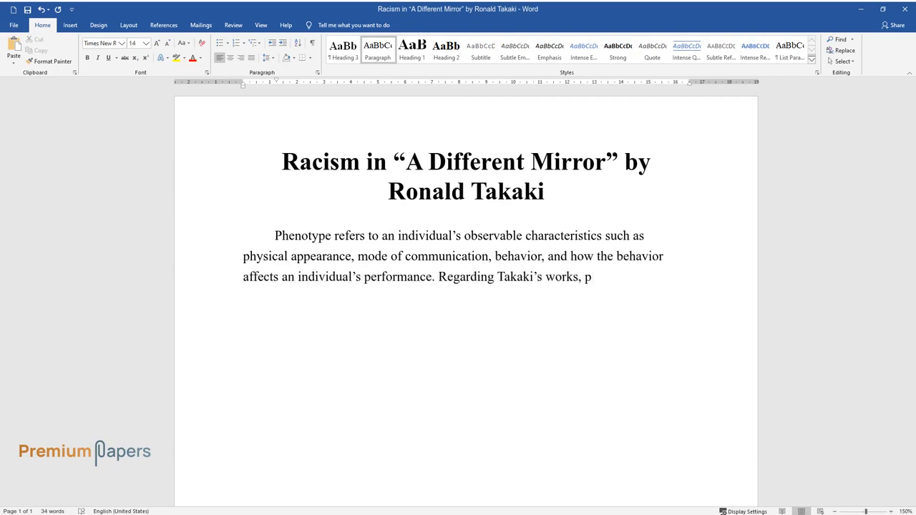
pyautogui.write('henotype thus alludes to the racia')
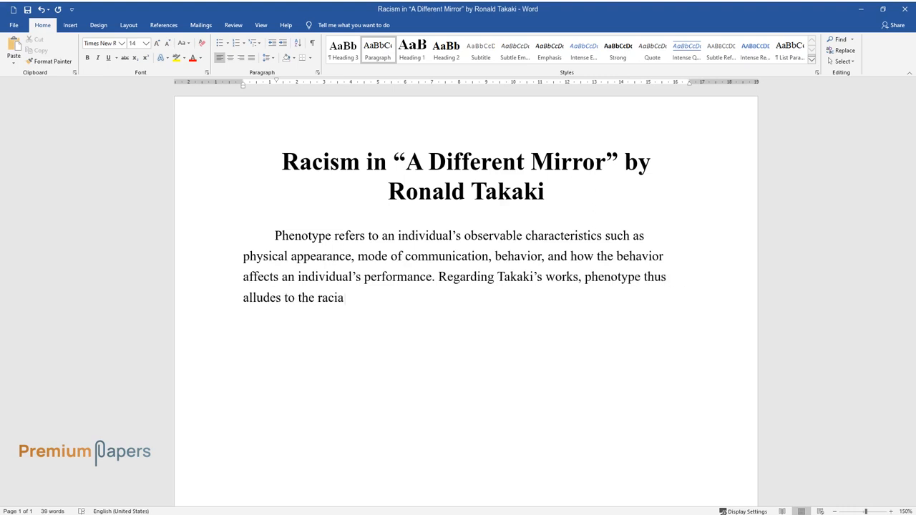
pyautogui.write('l identities that have existed in')
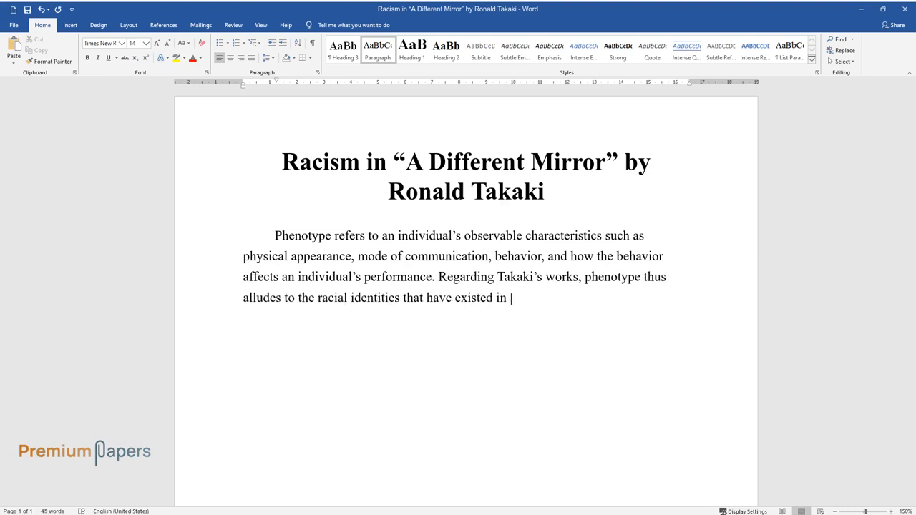
pyautogui.write('America for centuries albeit grudgi')
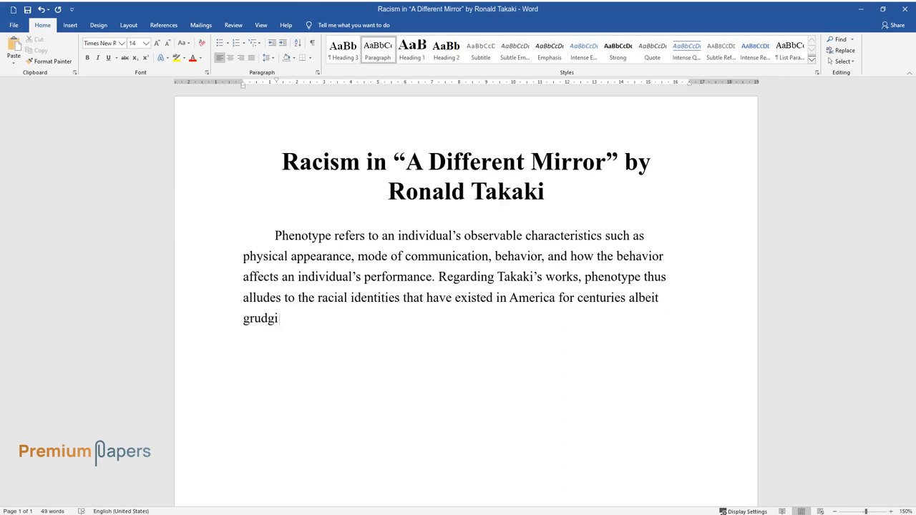
pyautogui.write('ngly due to racial stratification a')
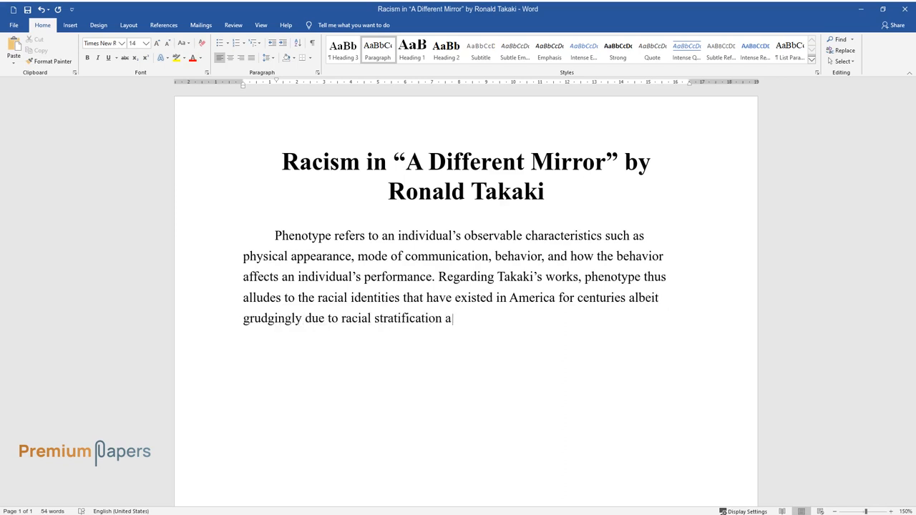
pyautogui.write("nd segregation. Takaki's work claim")
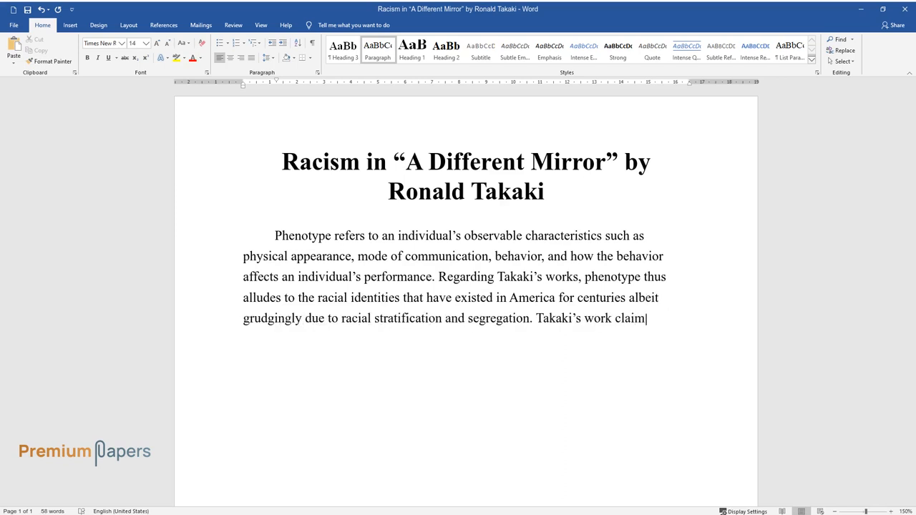
# Step: Continue that racism is inseparable from American life, education is the solution, ending with Benjamin Franklin
pyautogui.write('s that racism cannot be alienated')
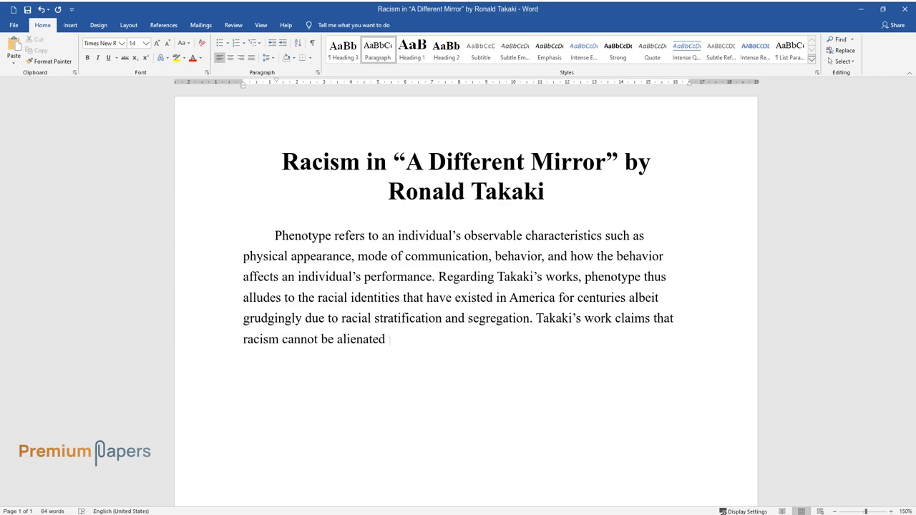
pyautogui.write('from the American way of life and')
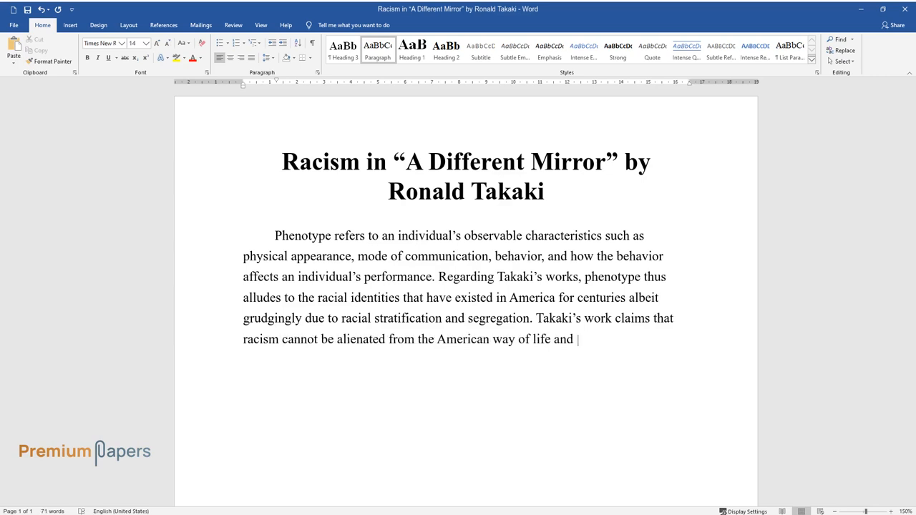
pyautogui.write('offers a solution in education, where the curriculum should be revise')
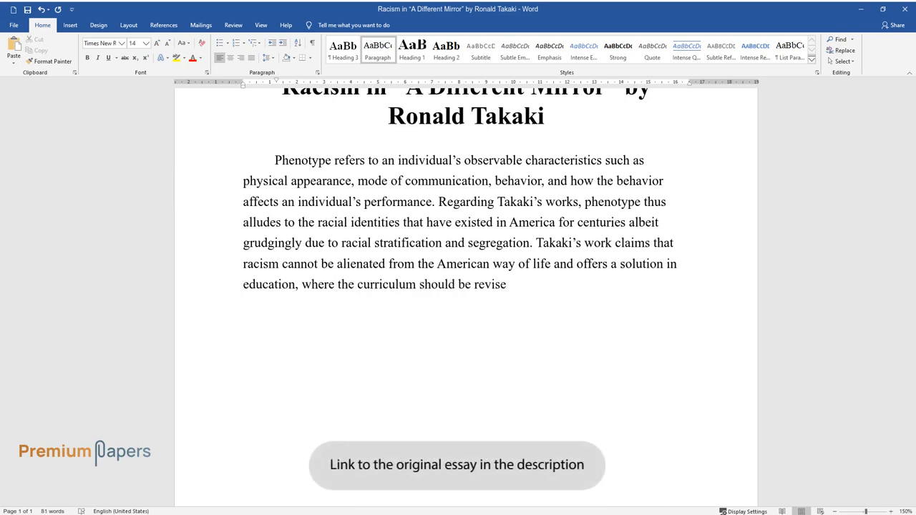
pyautogui.write('d to include cultural education to')
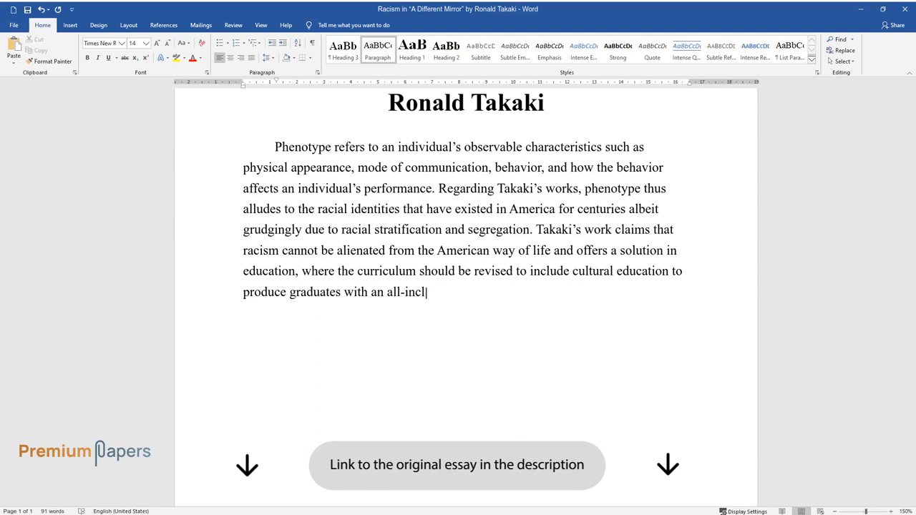
pyautogui.write('usive cultural mindset. His works also differ')
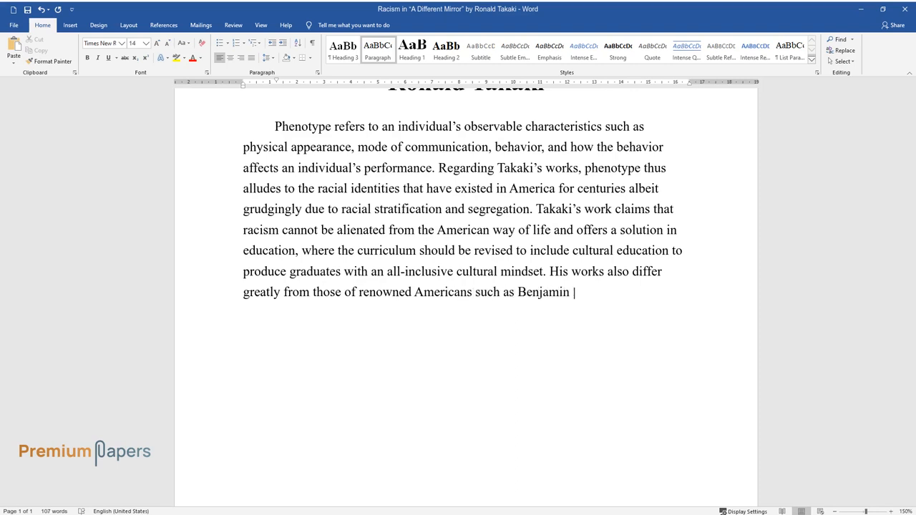
pyautogui.write('Franklin.')
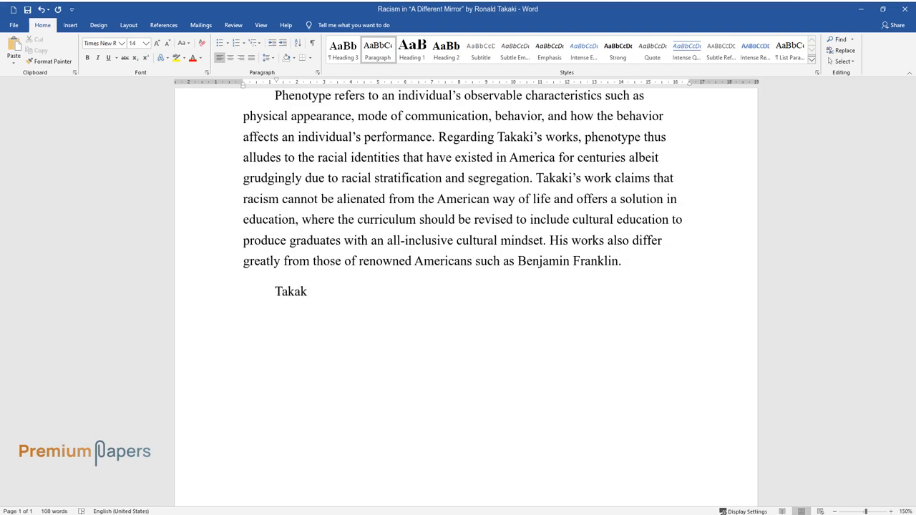
# Step: Write how Takaki, despite American birth and perfect English, is treated as a stranger for his Japanese ancestry
pyautogui.write("i's personal experiences prove that race determines how people rela")
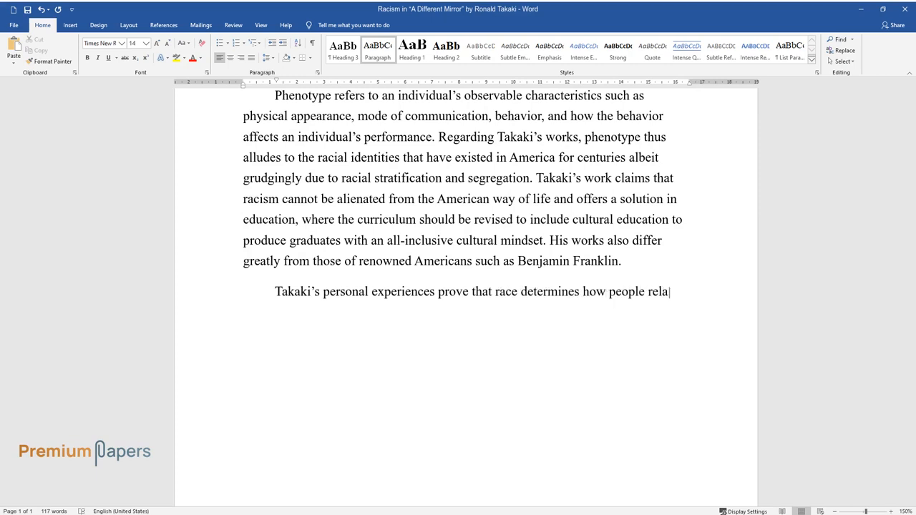
pyautogui.write('te to each other. For instance,')
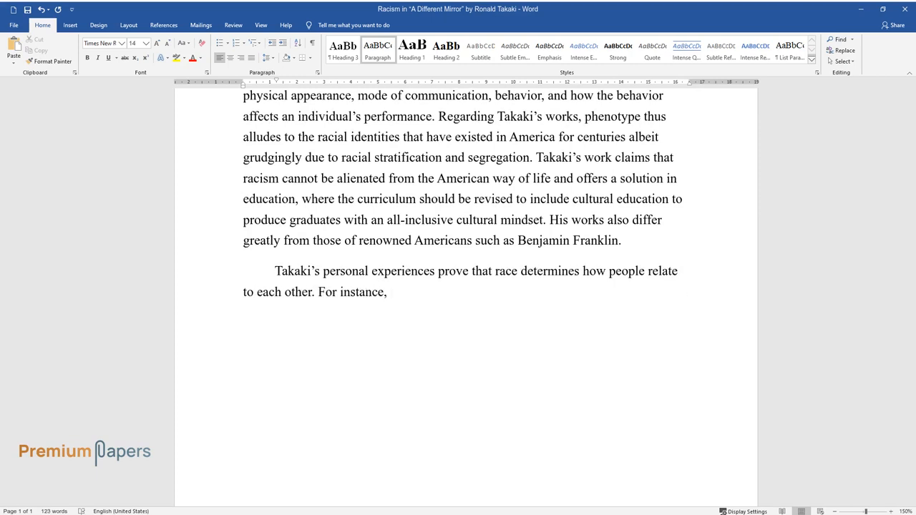
pyautogui.write('despite having been born an Americ')
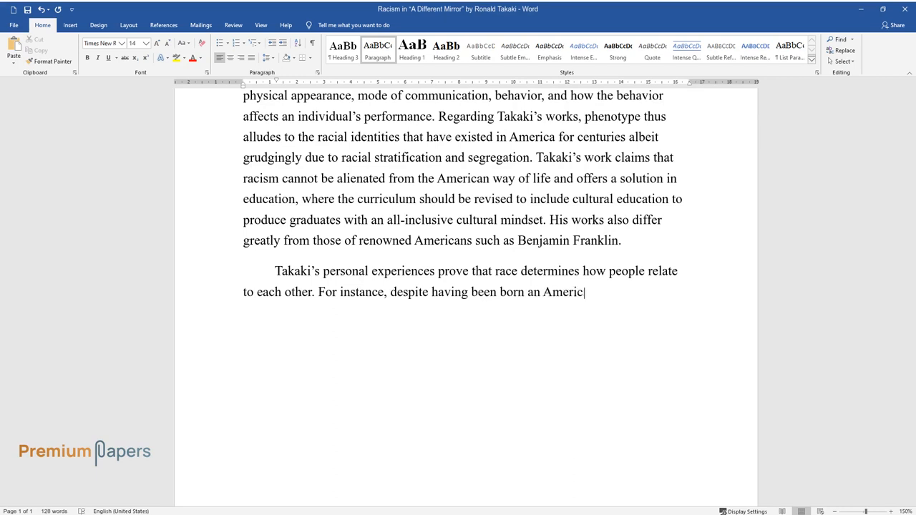
pyautogui.write('an, Takaki does not possess a genu')
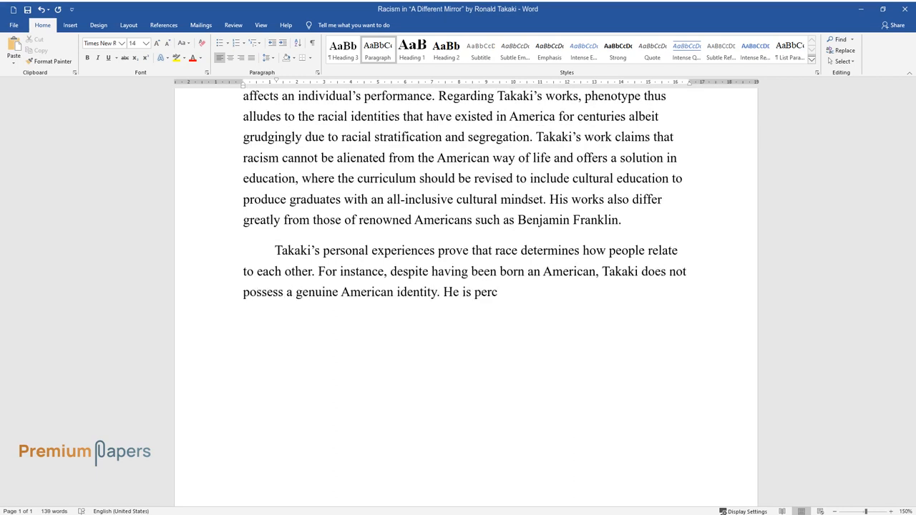
pyautogui.write('eived and treated as a stranger r')
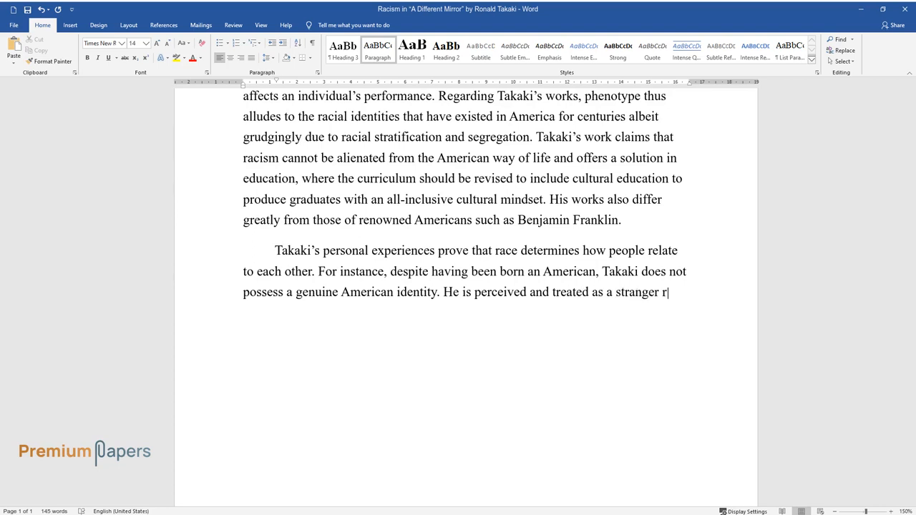
pyautogui.write('egardless of his perfect American')
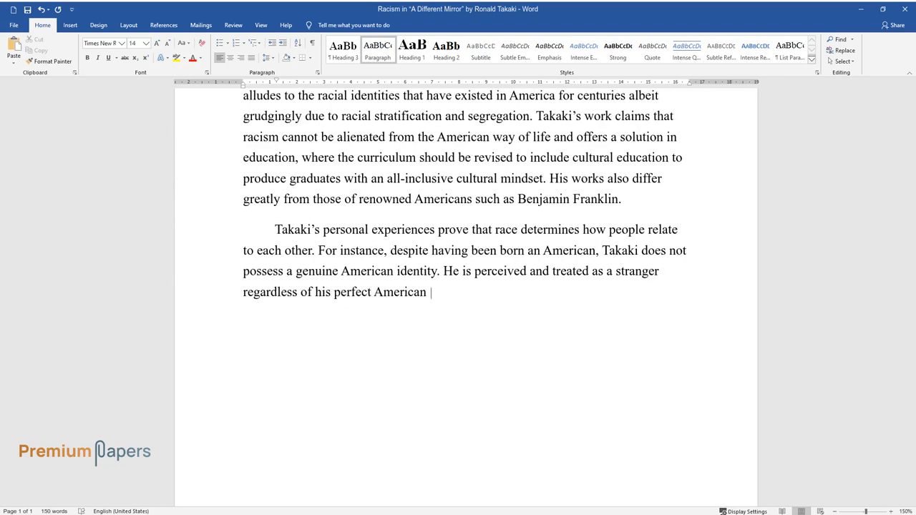
pyautogui.write('English. All this is based on his')
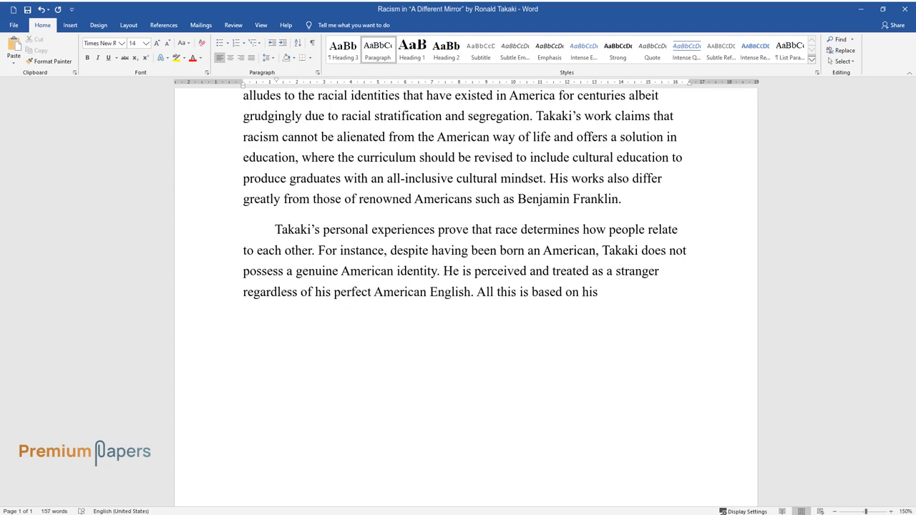
pyautogui.write('physically identifiable Japanese')
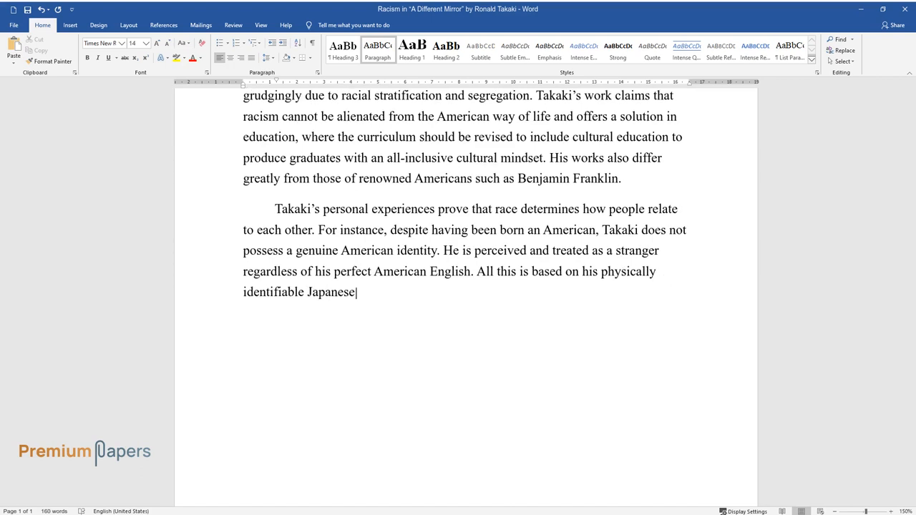
pyautogui.write('ancestry. Takaki adds that on arrival, the Irish were fairly')
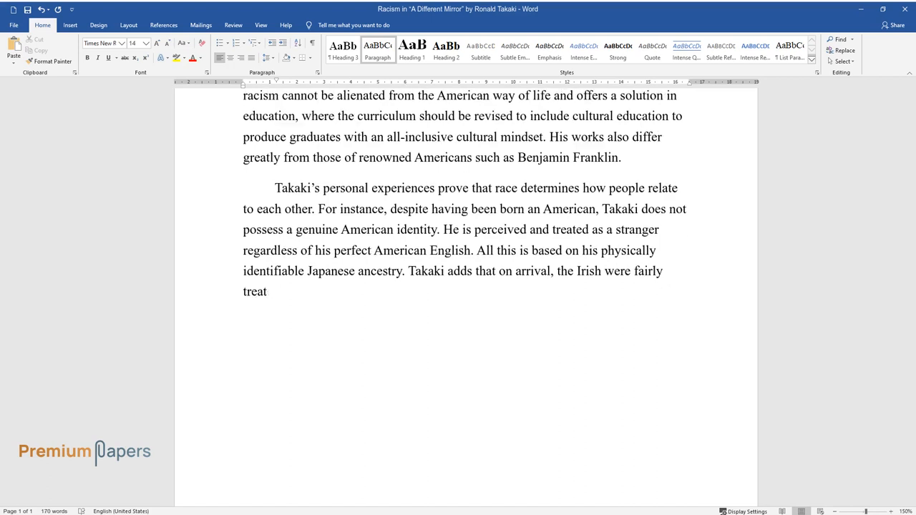
# Step: Contrast the Irish being accepted with African Americans discriminated against, ending 'passed down from one generation to the next.'
pyautogui.write('ed as they were considered compatible with the ‘white Americans’ especially')
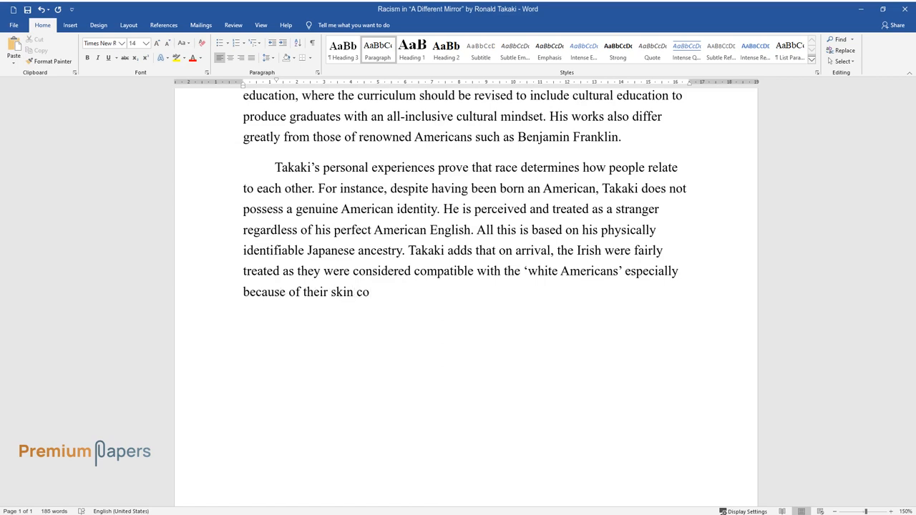
pyautogui.write('lor. On the other hand, African A')
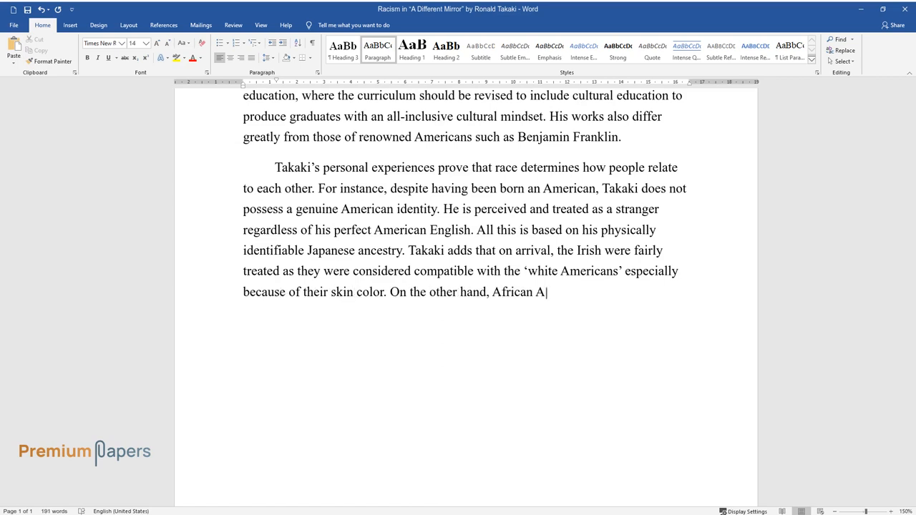
pyautogui.write('mericans were discriminated agains')
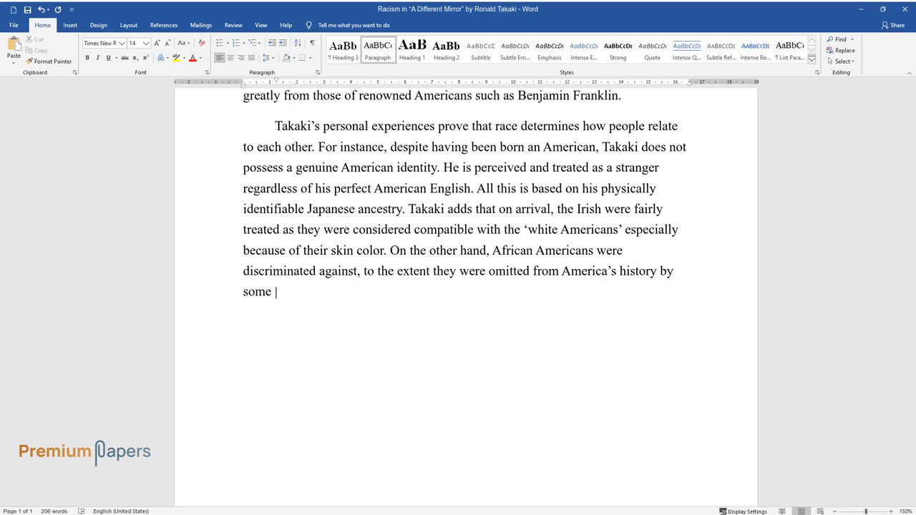
pyautogui.write('historians. Thus, each race has i')
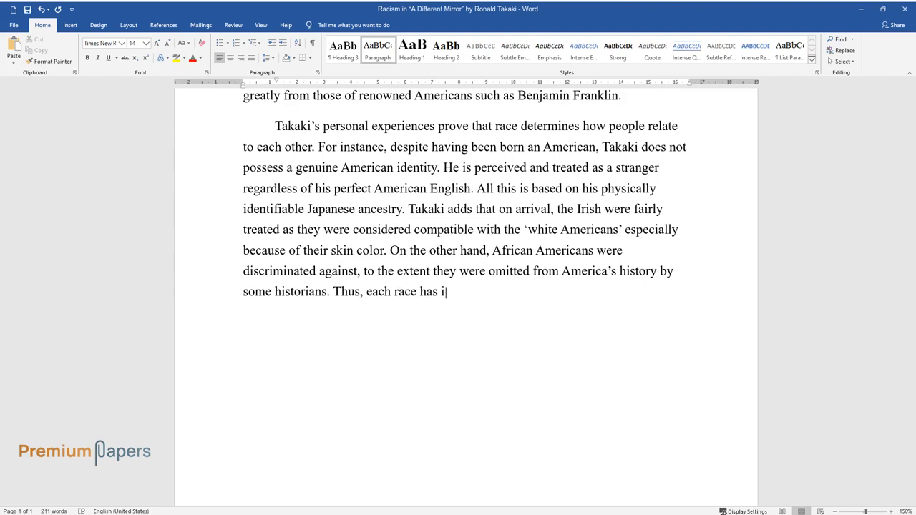
pyautogui.write('ts unique experiences passed down')
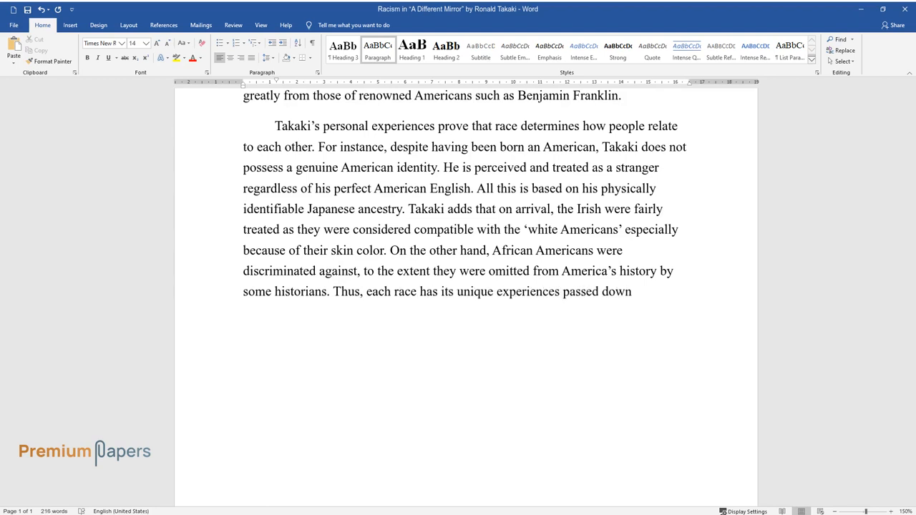
pyautogui.write('from one generation to the next.')
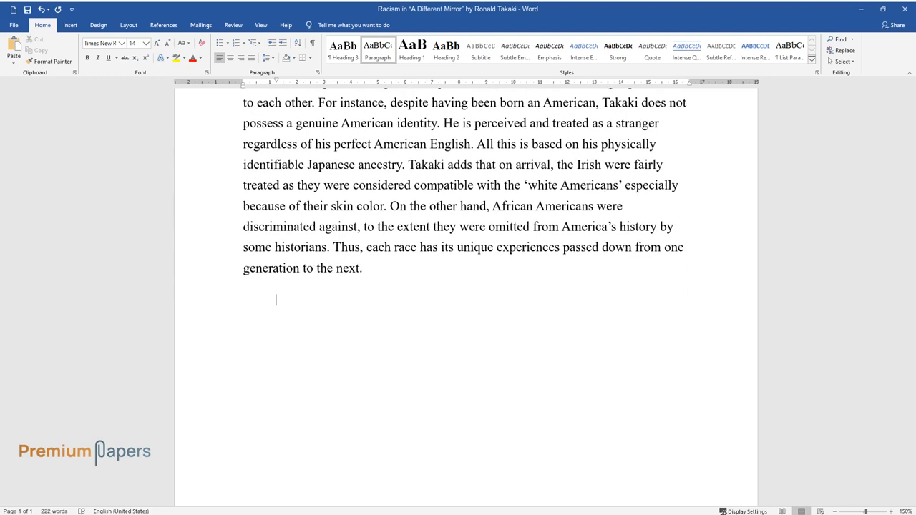
# Step: Write the paragraph on multicultural America alarming white Americans, the 2056 minority prediction, and diverse-culture concerns
pyautogui.write('The fact that A')
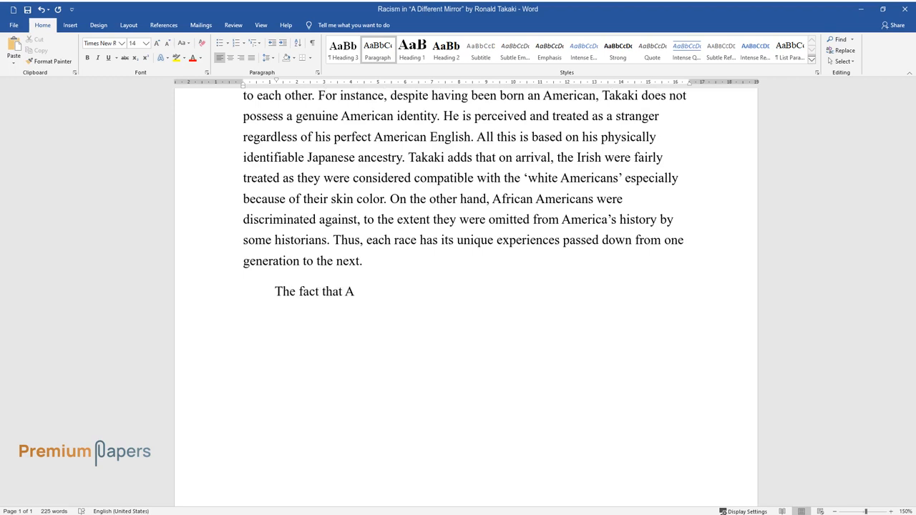
pyautogui.write('merica is a multicultural society triggers both fear and anxiety,')
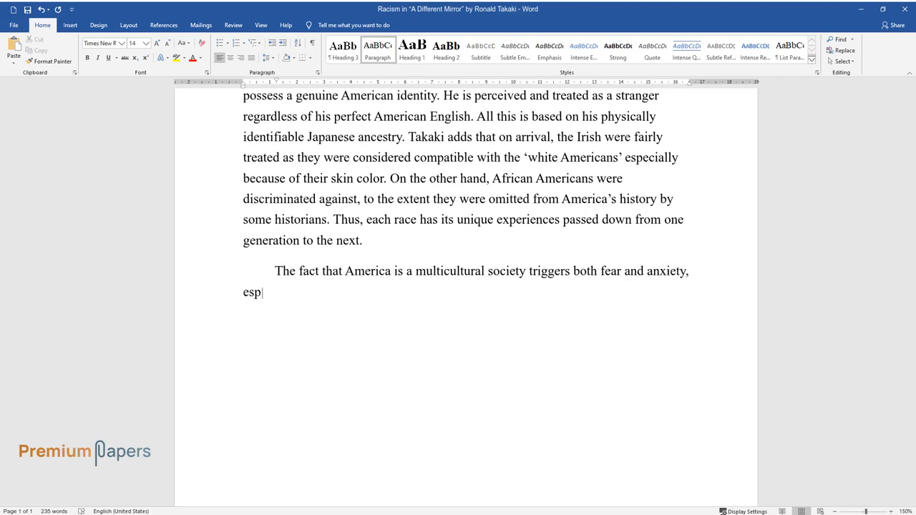
pyautogui.write("ecially among 'white Americans.' I")
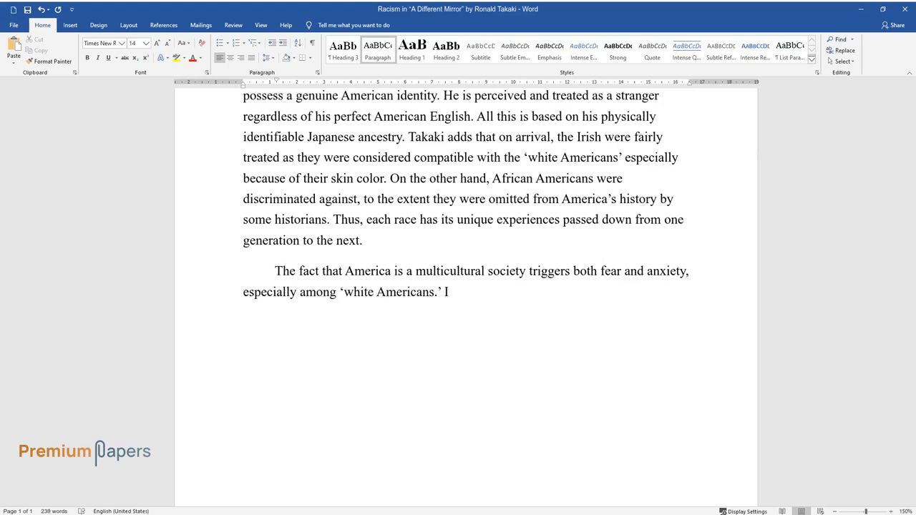
pyautogui.write('t is predicted that the whites who')
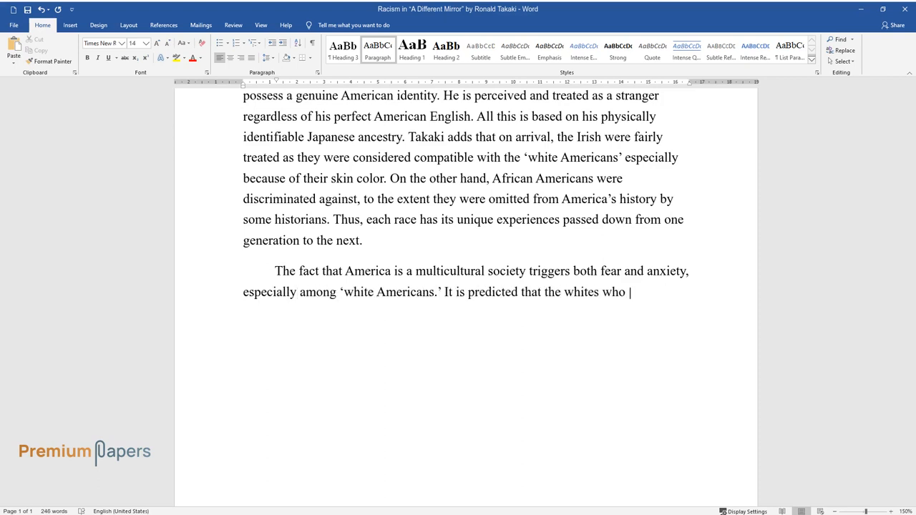
pyautogui.write('are the majority might become the')
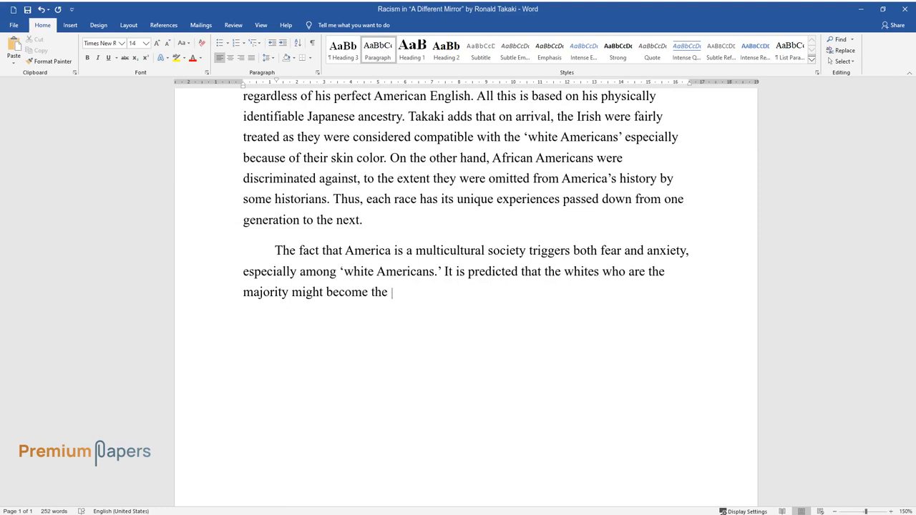
pyautogui.write('minority in the future by 2056. Some scholars like')
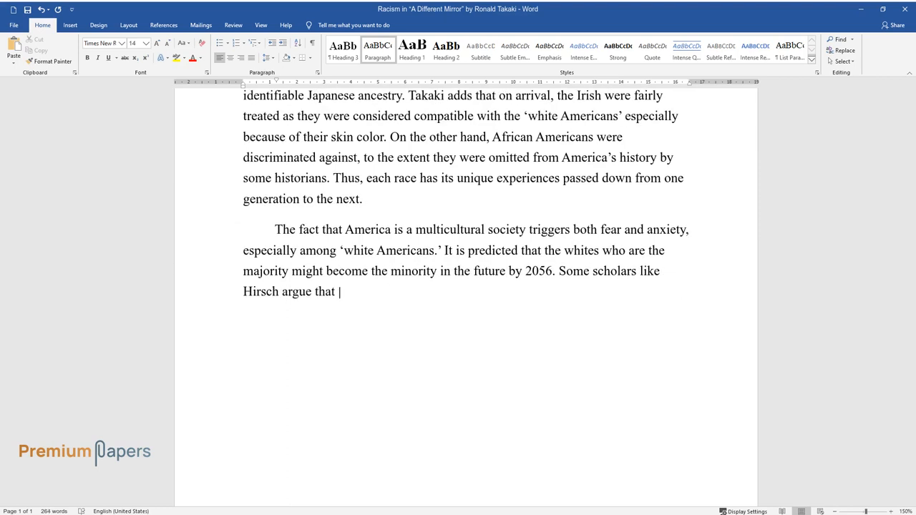
pyautogui.write('a diverse culture will result in social conflicts especially if')
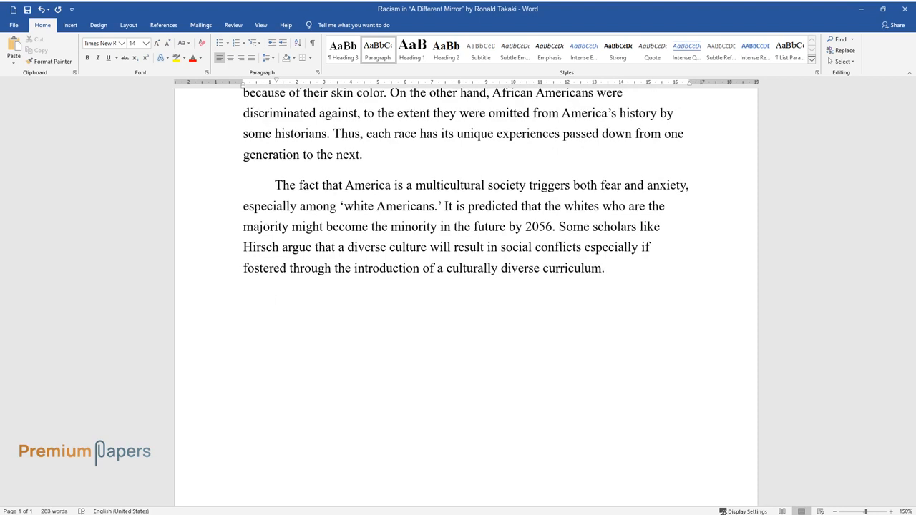
pyautogui.write('According to Takaki, outward appearance,')
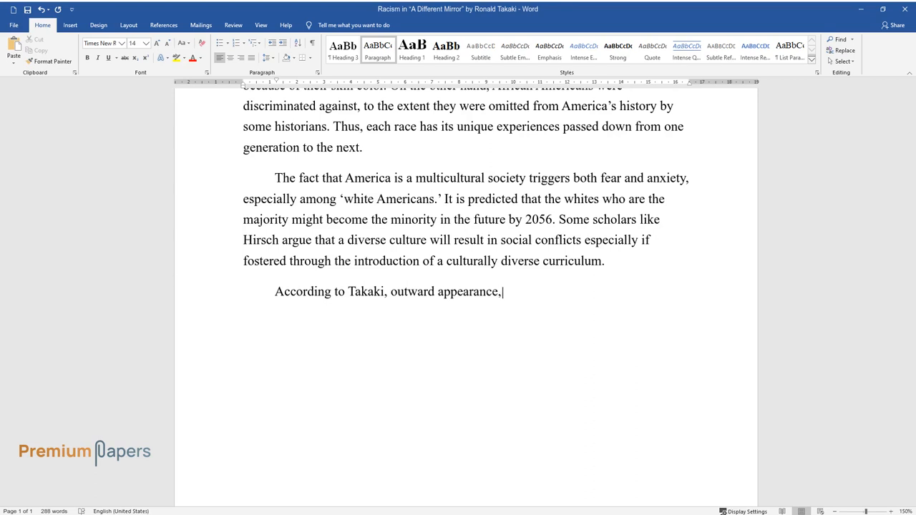
# Step: Write that skin color shapes experiences, the "white man" metaphor, and other races set against white Americans
pyautogui.write('especially skin color, determine')
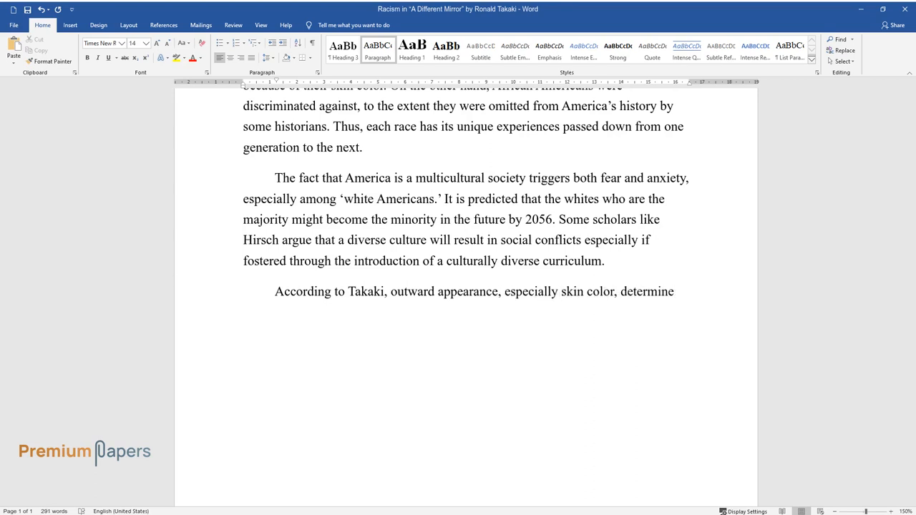
pyautogui.write("s people's experiences in a multic")
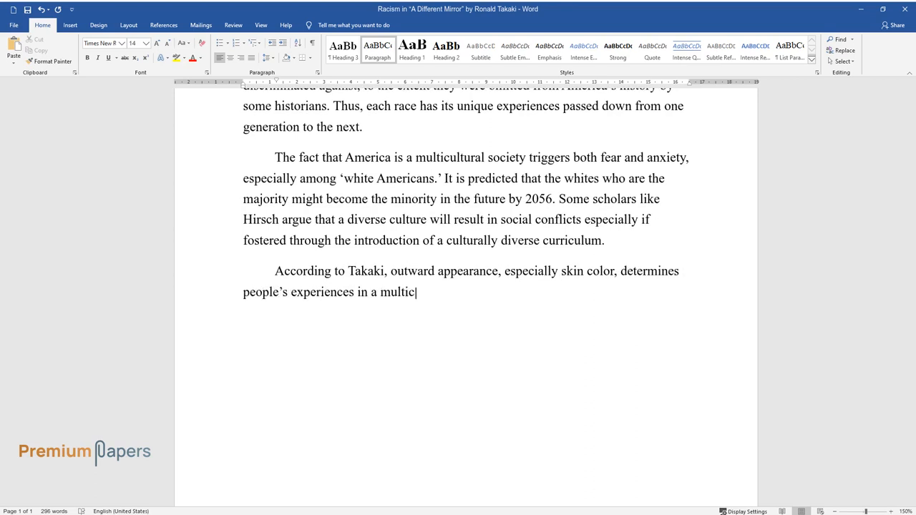
pyautogui.write('ultural but heavily racial American society. Takaki')
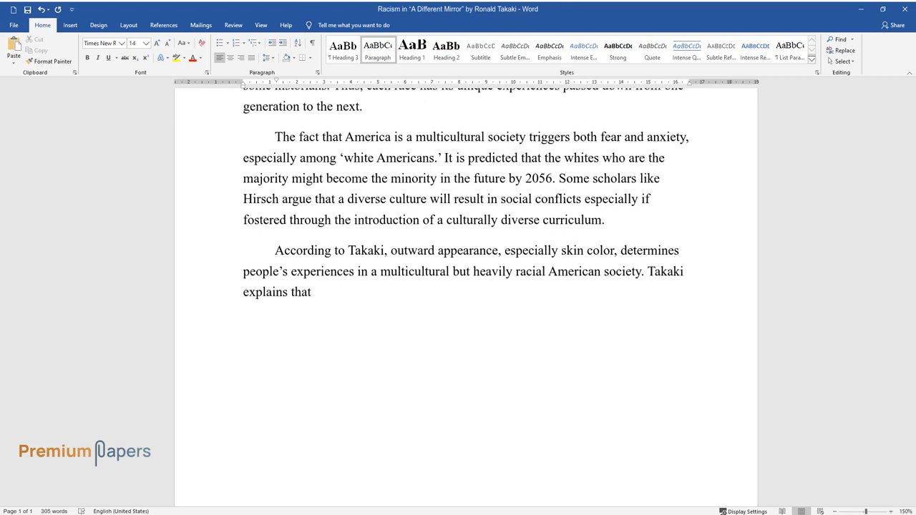
pyautogui.write('the "white man" is a metaphor th')
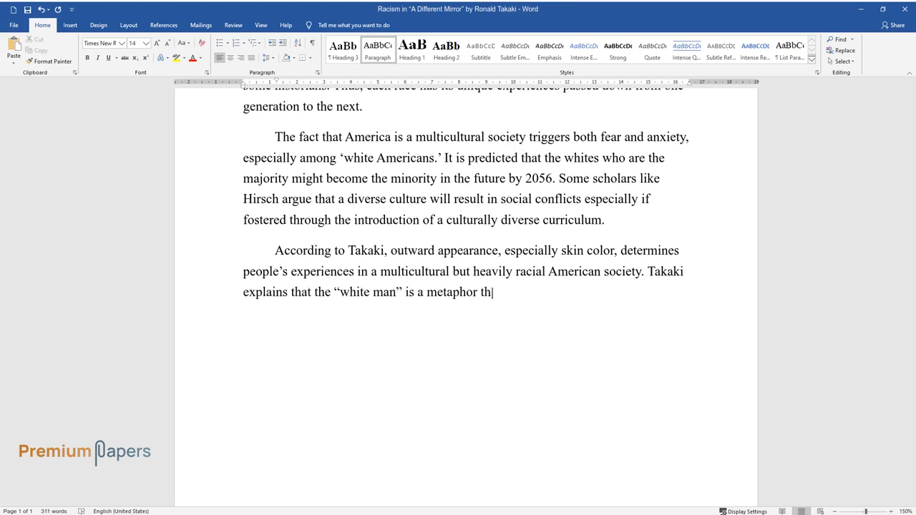
pyautogui.write('at explicitly depicts the ideal A')
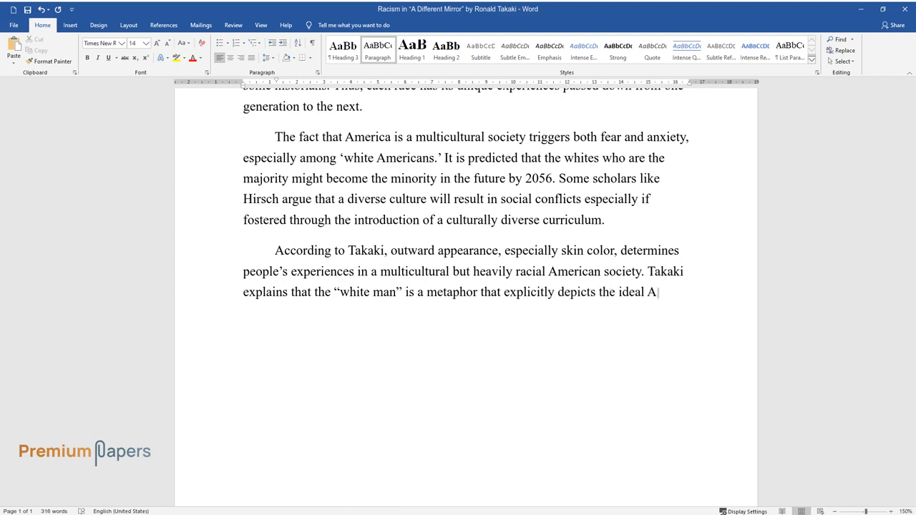
pyautogui.write('merican identity. As such, people')
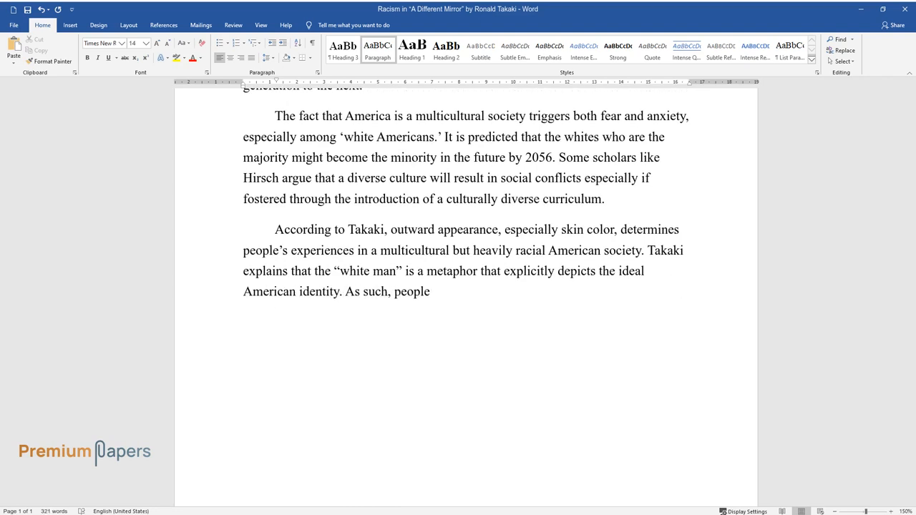
pyautogui.write('from other races such as Asians')
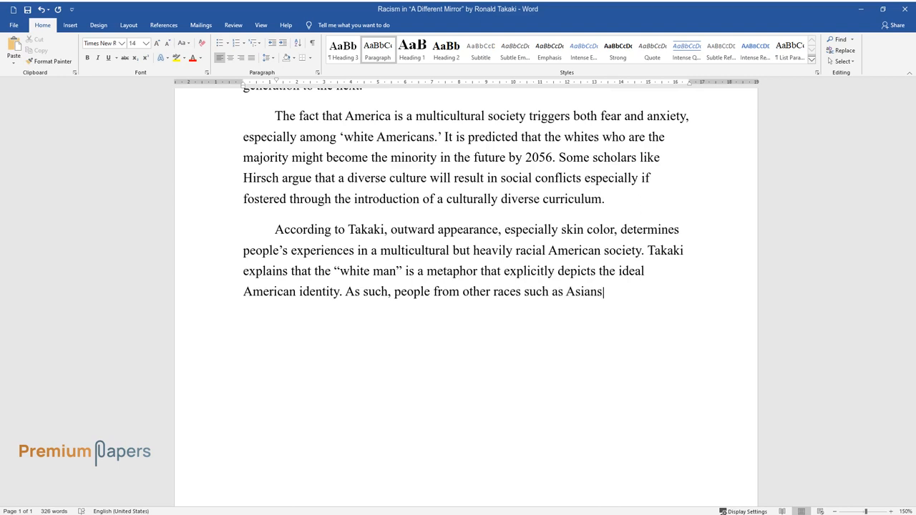
pyautogui.write(', Africans, Arabs, and Hispanics are perceived as inferior, and the perceived white American')
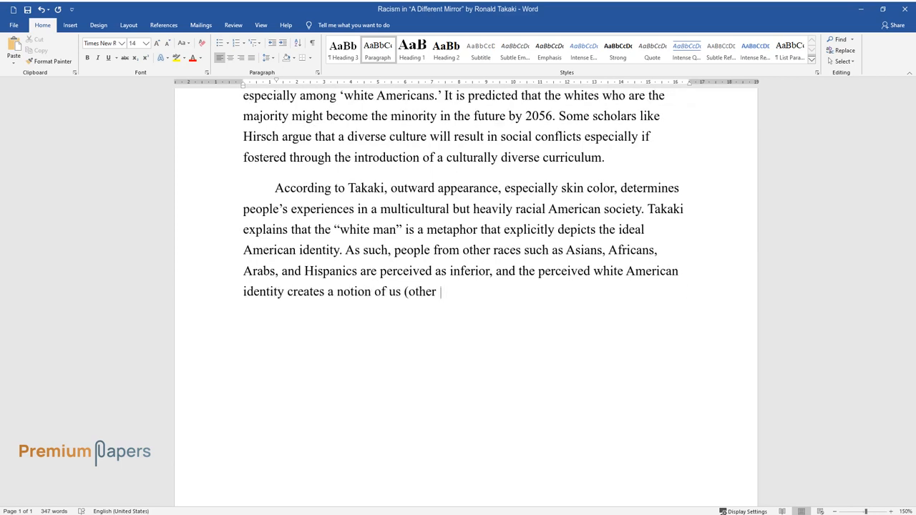
pyautogui.write('races) versus them (white Americans). In hi')
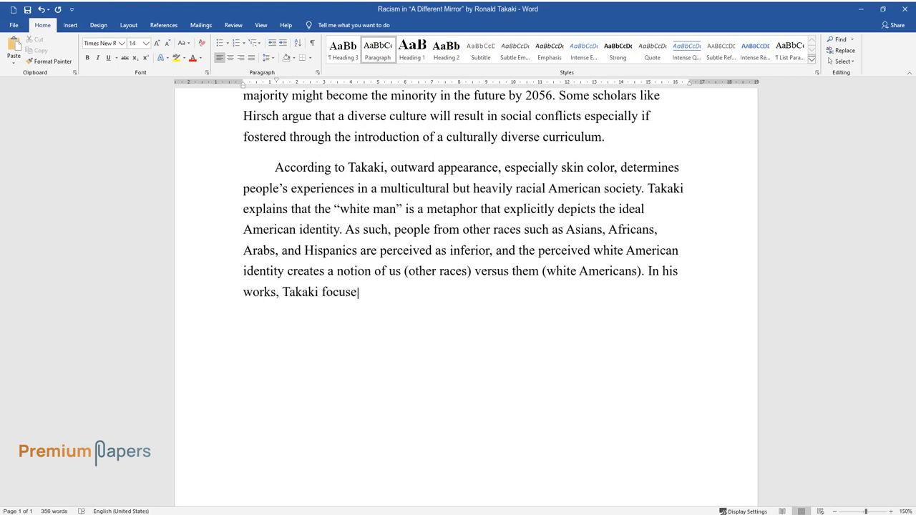
# Step: Continue with the ruling class's notion that only whites are genuine Americans and Takaki faulting Benjamin Franklin
pyautogui.write('s on the history of race relations and argues that the American')
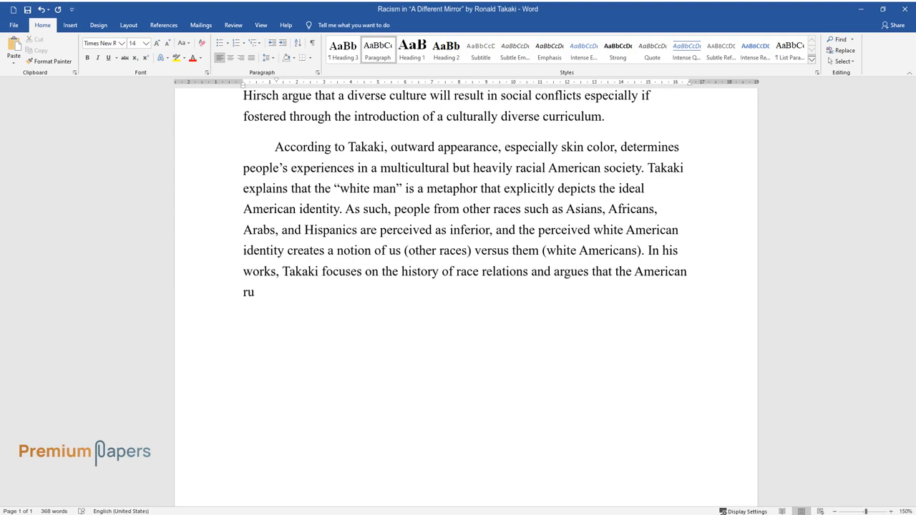
pyautogui.write('ling class has propagated the no')
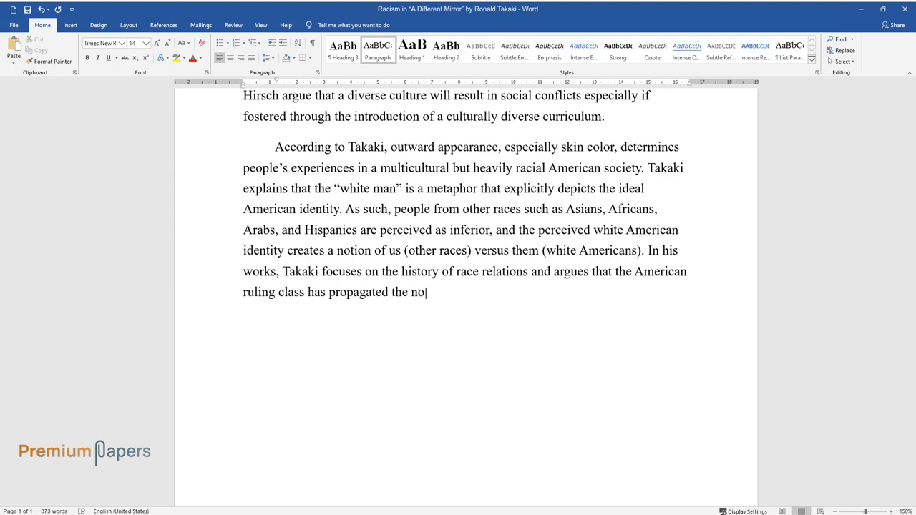
pyautogui.write('tion that only whites are genuine Americans and')
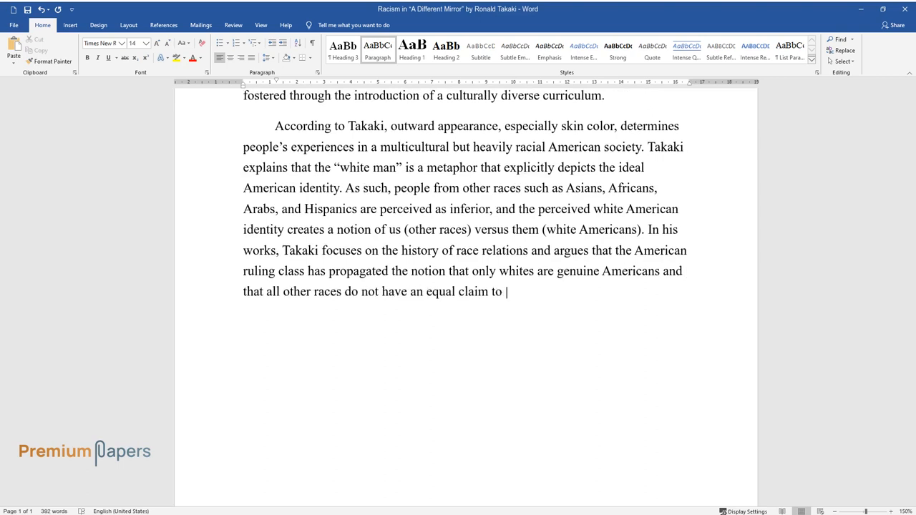
pyautogui.write('the American identity. He therefo')
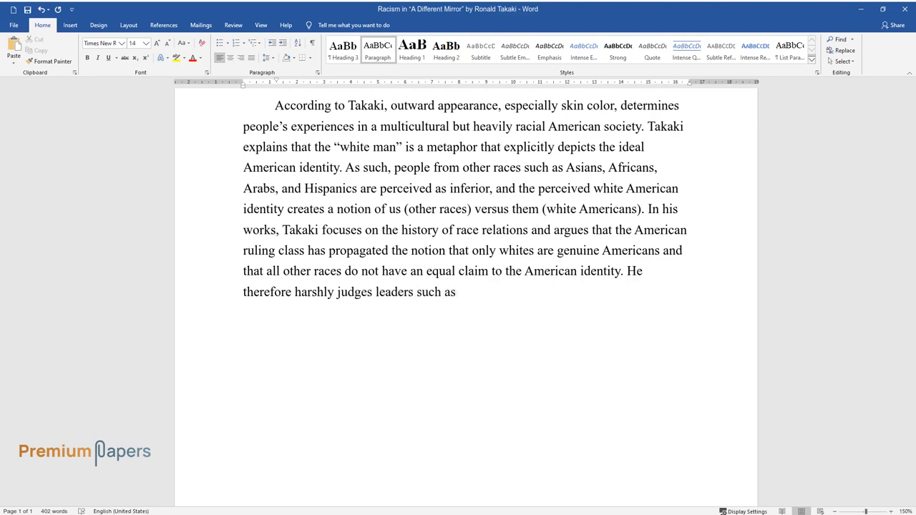
pyautogui.write('Benjamin Franklin for propagating ideas')
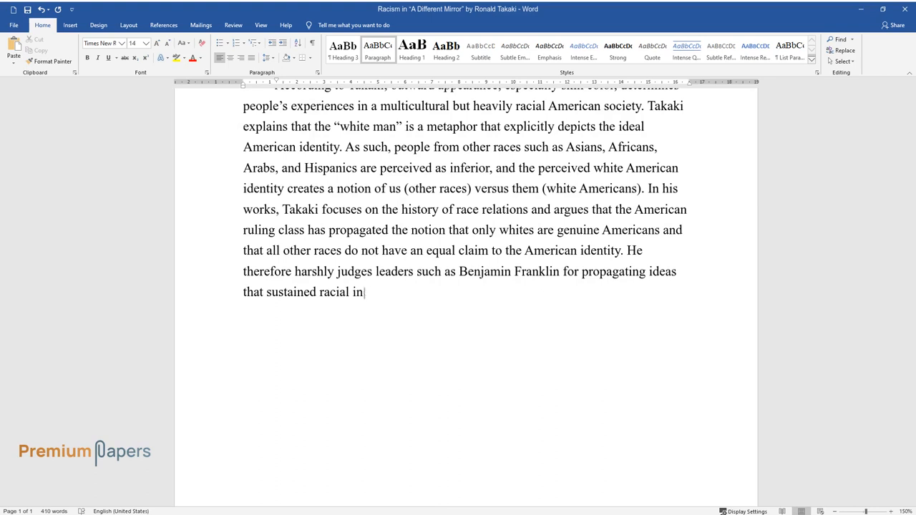
pyautogui.write("equalities. Takaki's assessment of Franklin contrasts with the")
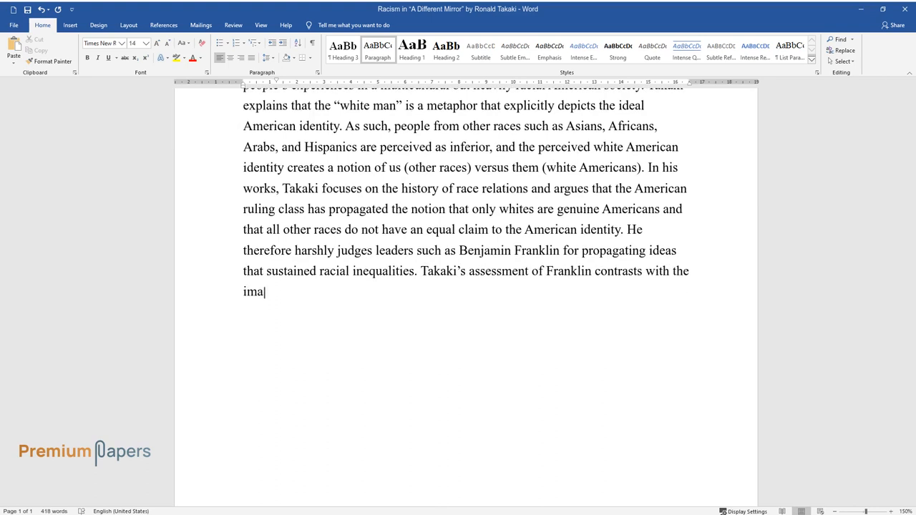
pyautogui.write('ge created by Franklin about racial matters. Franklin adopts a diplomati')
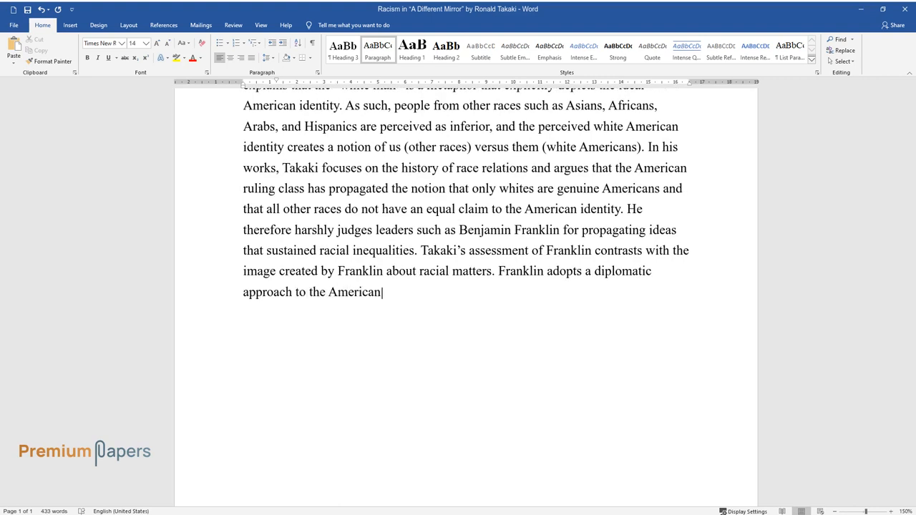
# Step: Finish with Franklin propagating equal rights to weaker men, implying inferior races deserve equal opportunities as the whites
pyautogui.write('cultural differences and largely refers to the race of men.')
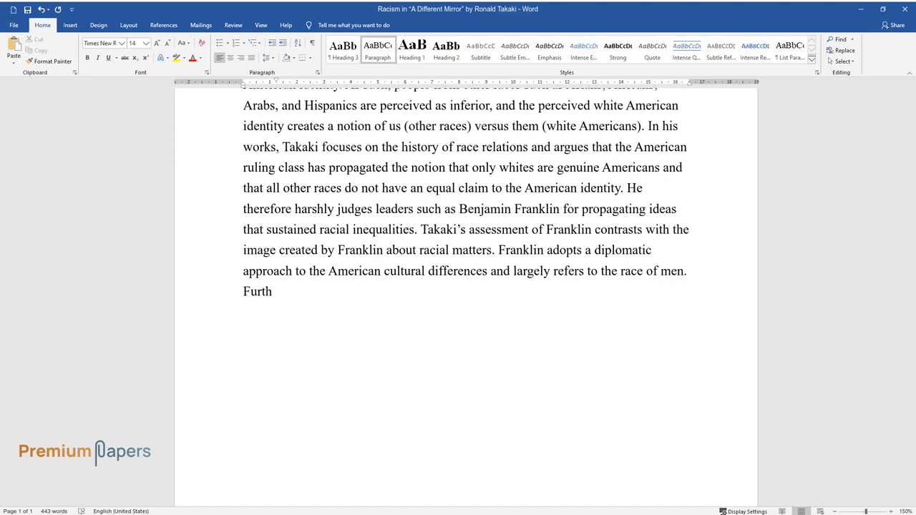
pyautogui.write('ermore, Franklin propagates equal')
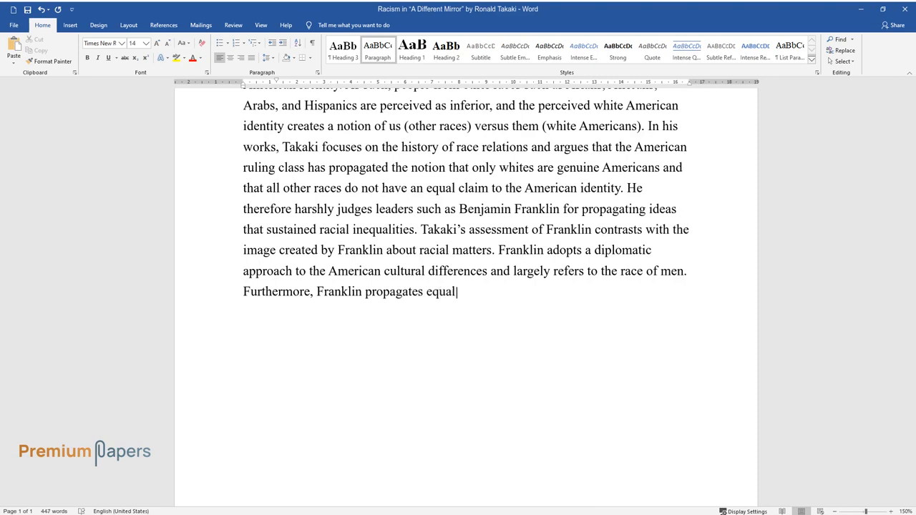
pyautogui.write('rights to all people, including')
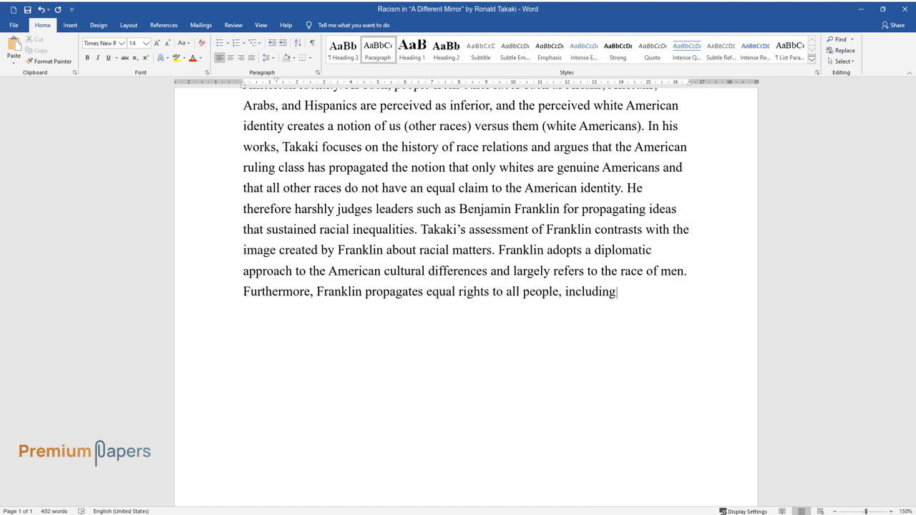
pyautogui.write('the weaker men. By this, Franklin implies that in America there e')
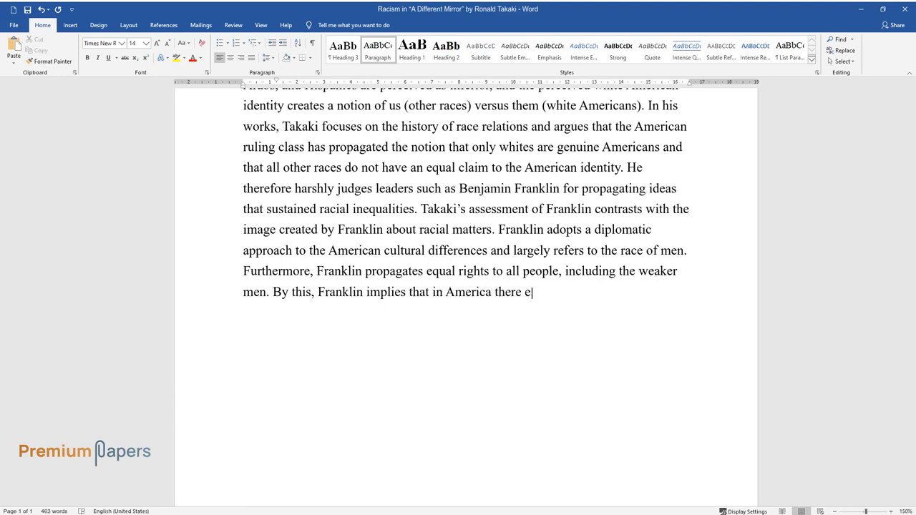
pyautogui.write('xist inferior races, that deserve')
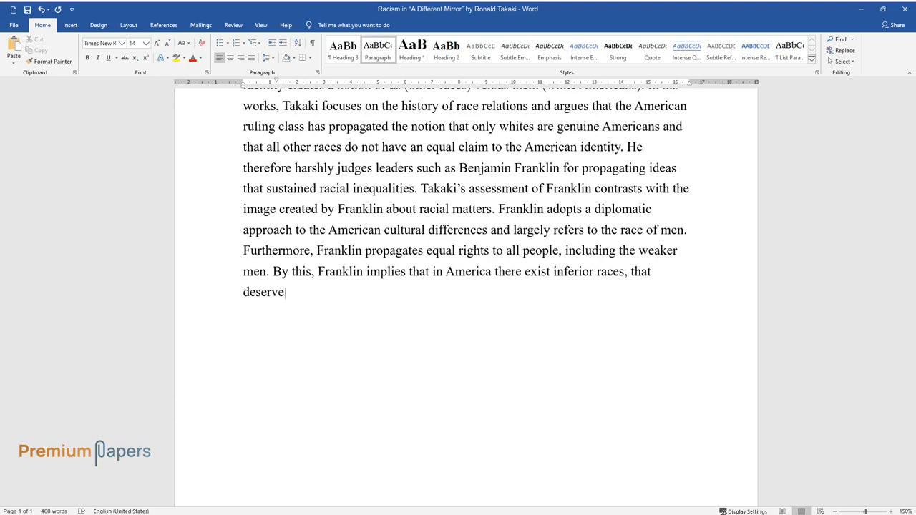
pyautogui.write('equal opportunities as the whites.')
pyautogui.write('Takaki’s')
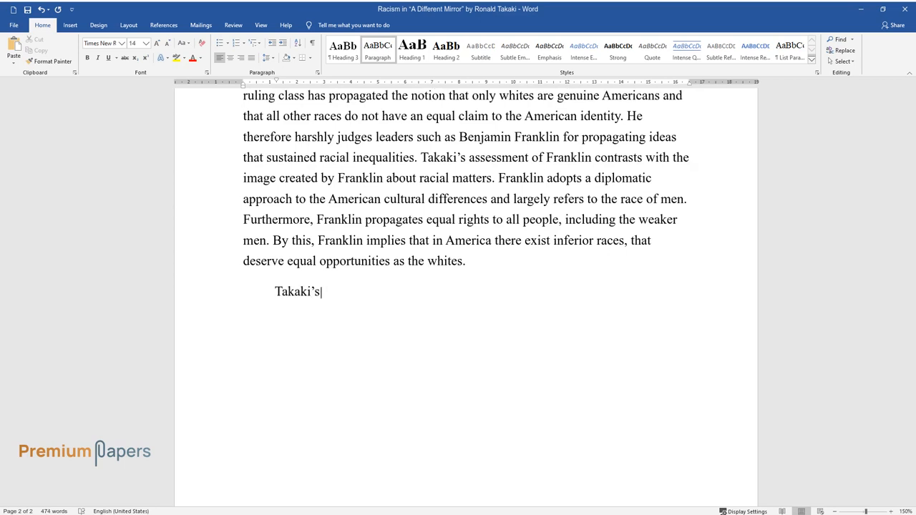
# Step: Write the concluding paragraph on Takaki's new dimension to race relations, skin color determining genuine Americans, and criticism of icons
pyautogui.write('work has brought a new dimension to race relations in America.')
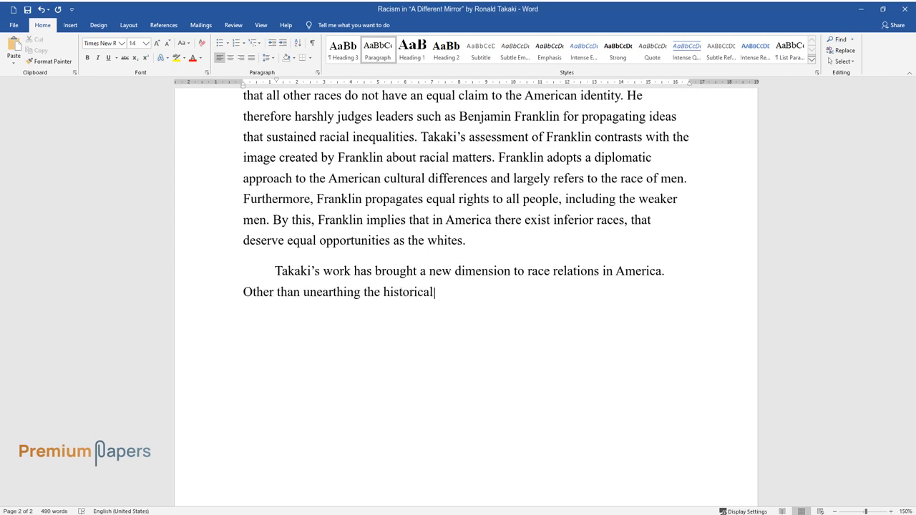
pyautogui.write('perspective or racial inequalities, Takaki')
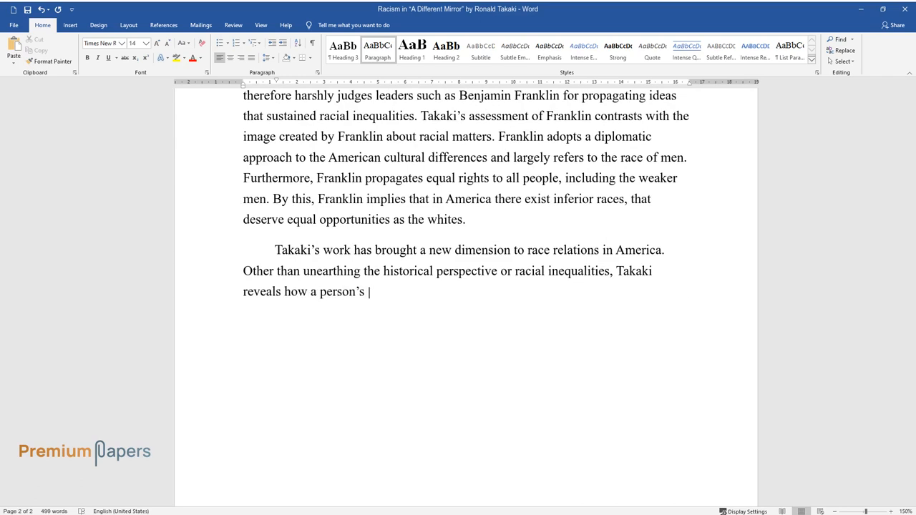
pyautogui.write('skin color bears on his personal')
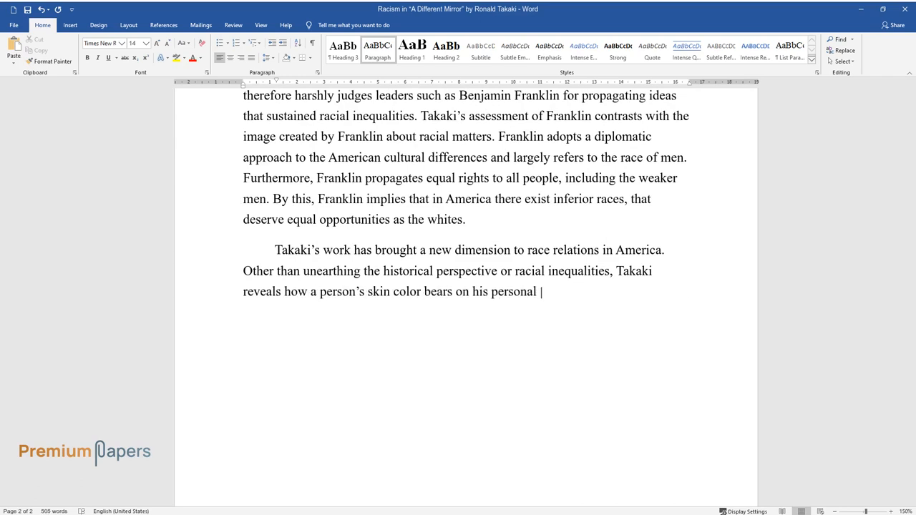
pyautogui.write('experiences. Furthermore, Takaki s')
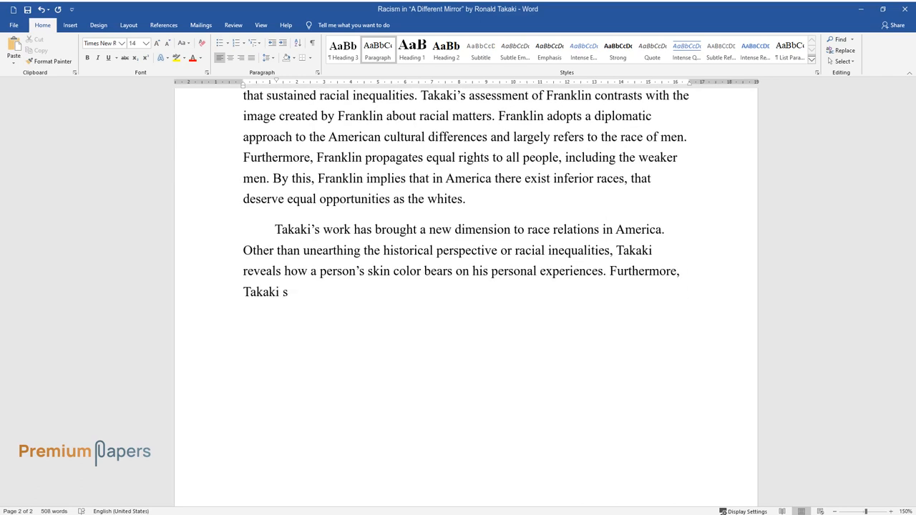
pyautogui.write('tates that skin color is used to')
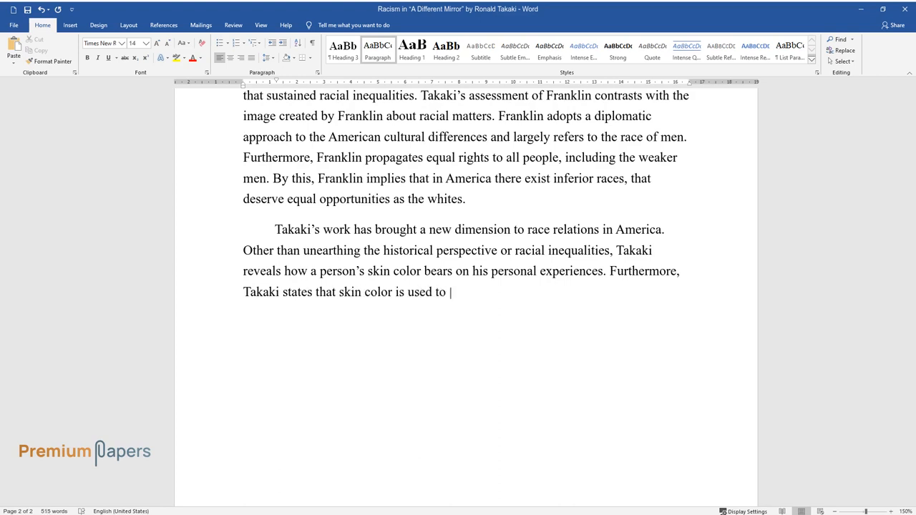
pyautogui.write('determine whether one is a genuine')
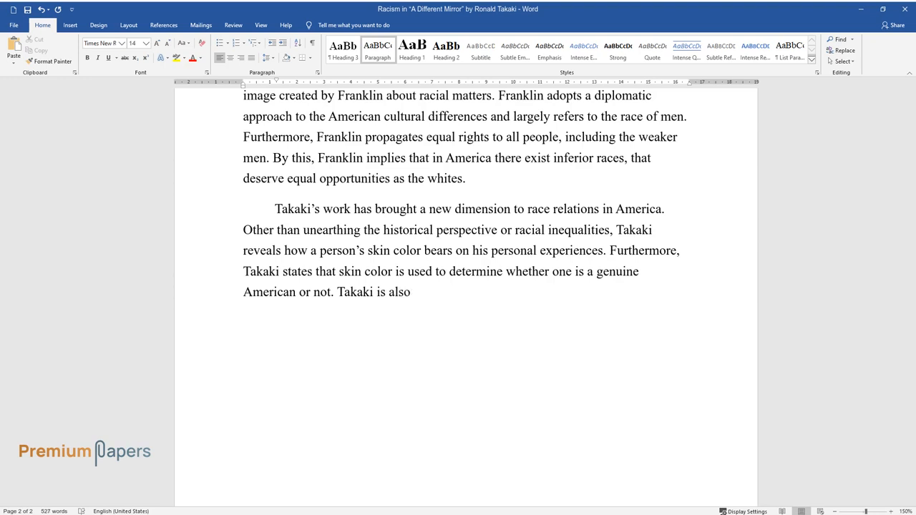
pyautogui.write('critical of renowned American iconic figures such')
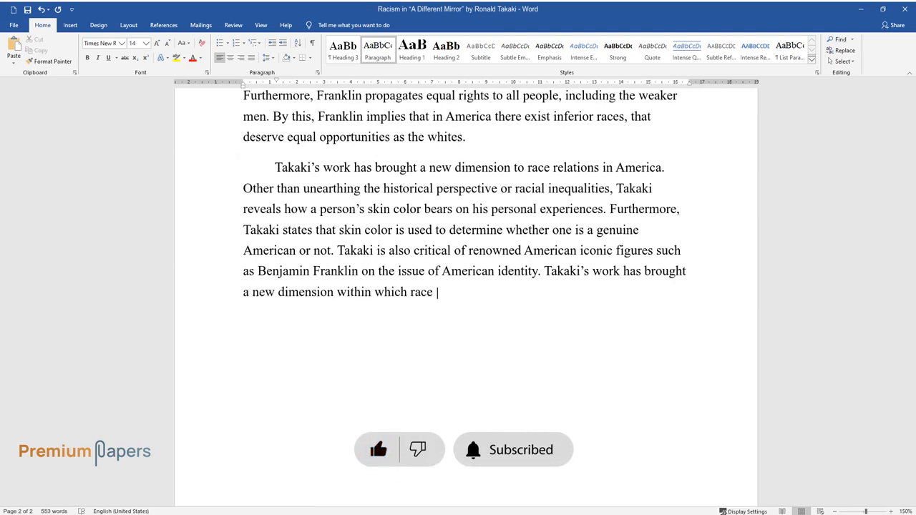
pyautogui.write('relations have gained a new meani')
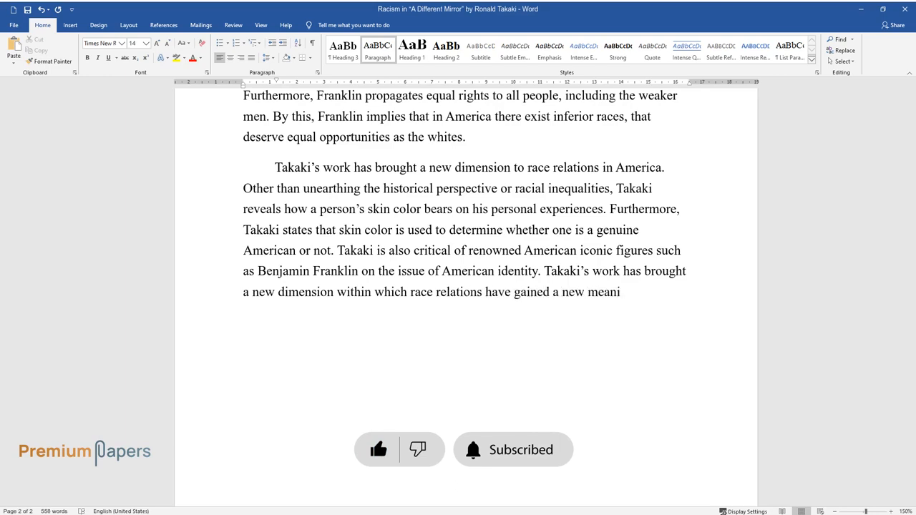